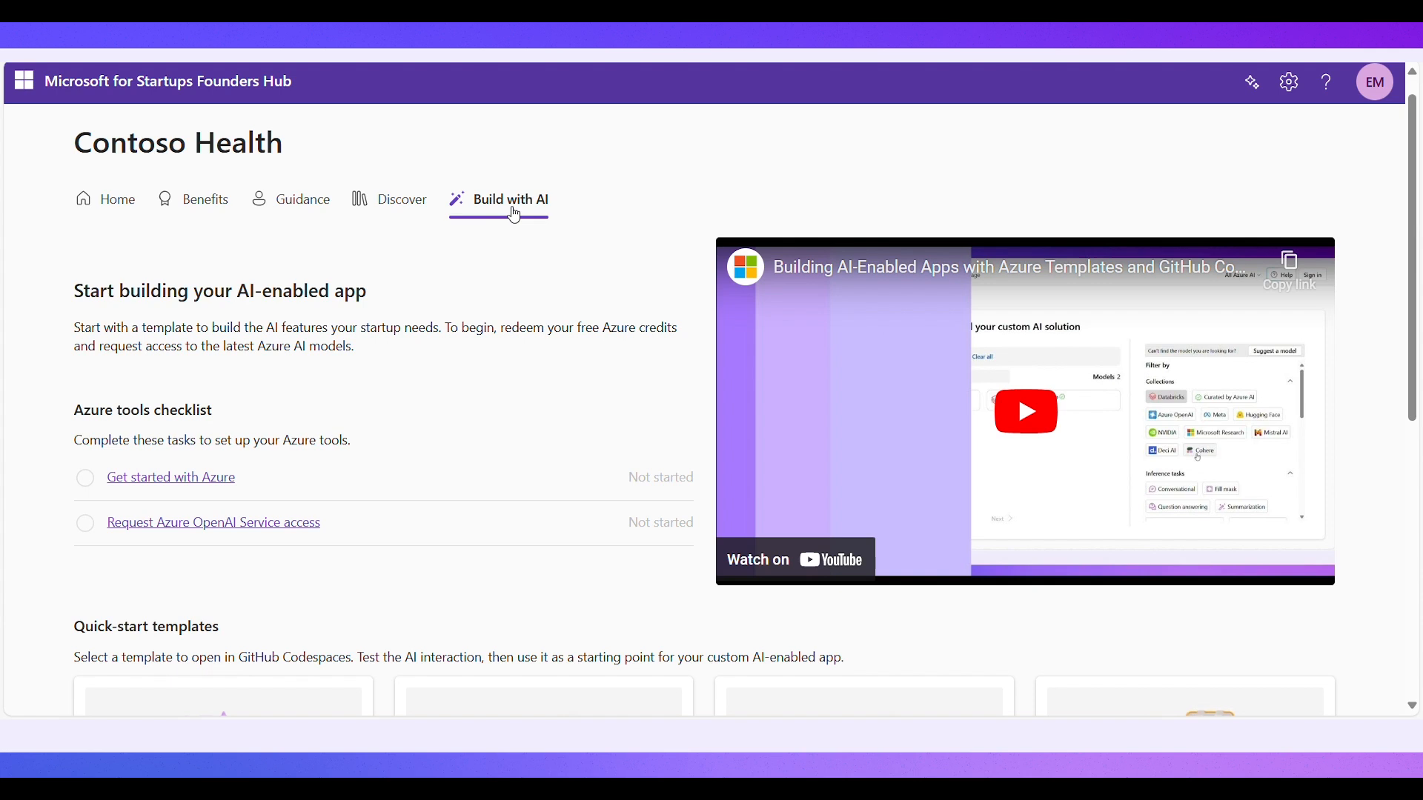
mouse_move(250, 452)
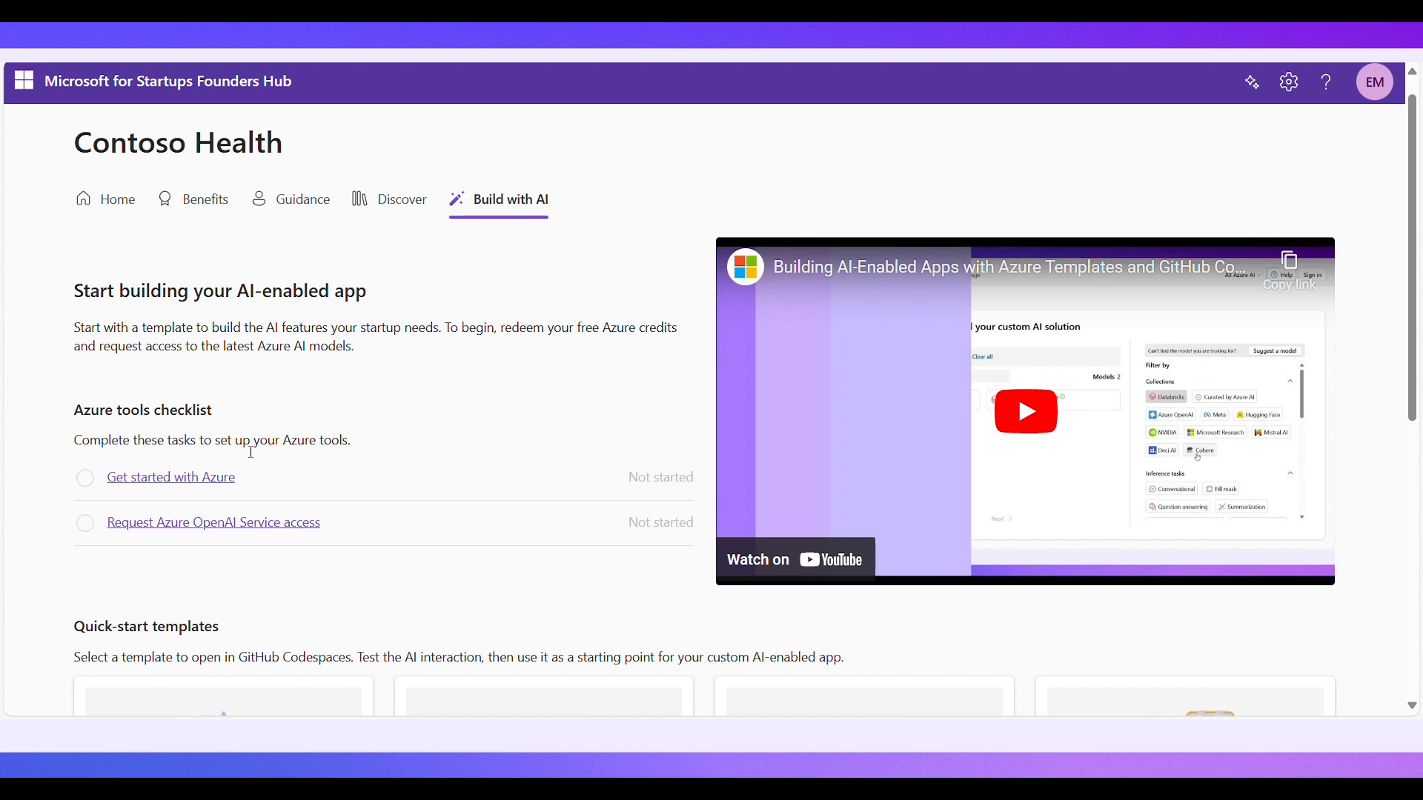
Step: Complete the Get started with Azure task by linking the Microsoft account
left_click(169, 476)
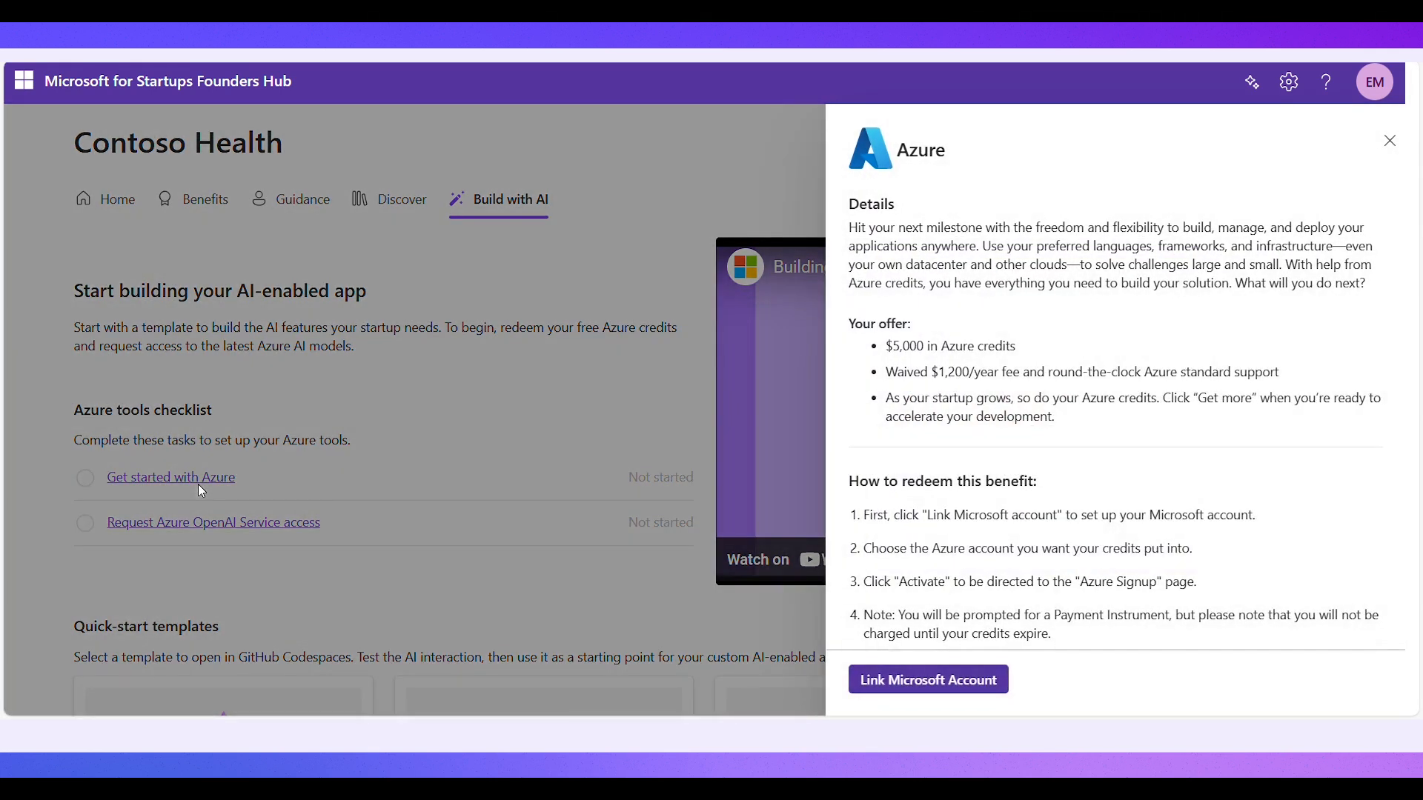
mouse_move(867, 693)
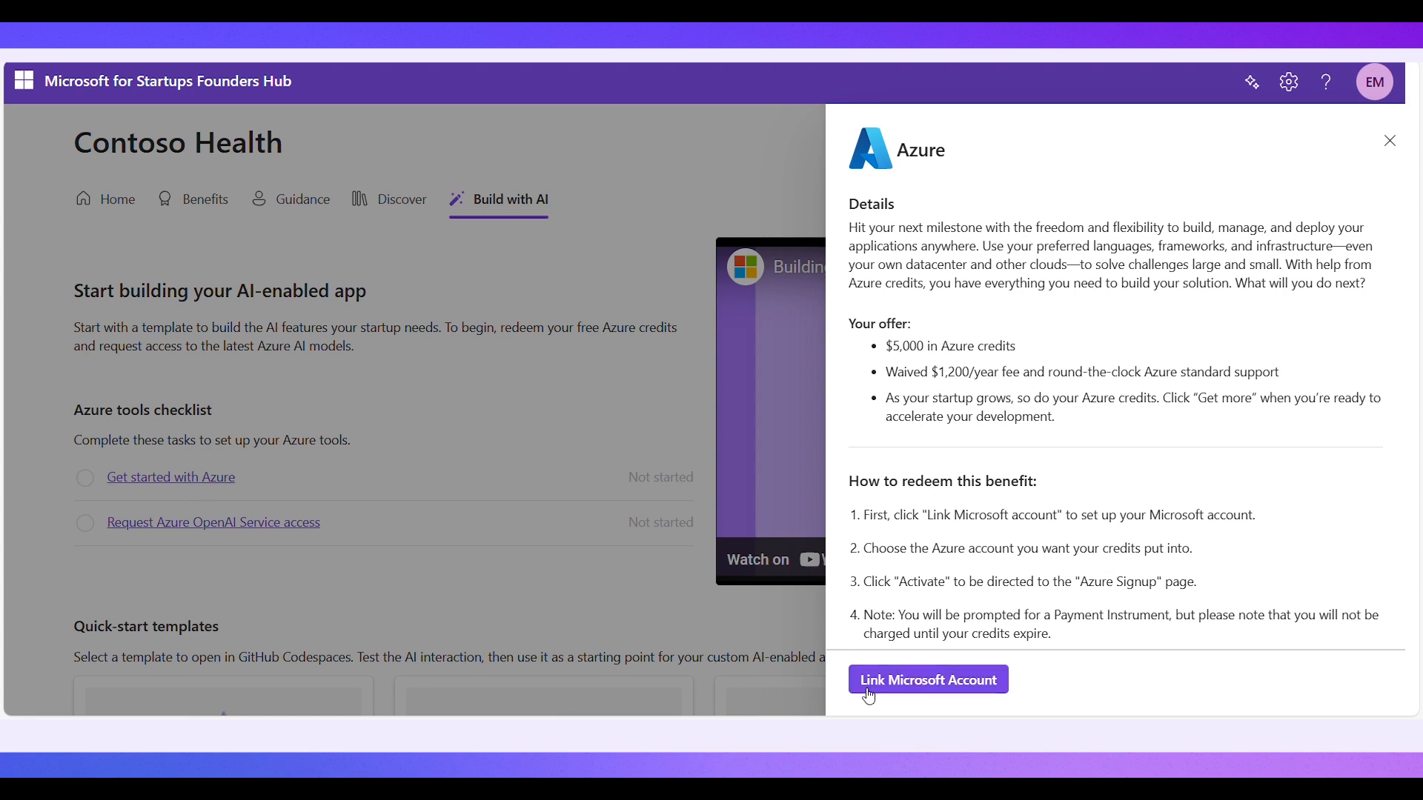
left_click(926, 679)
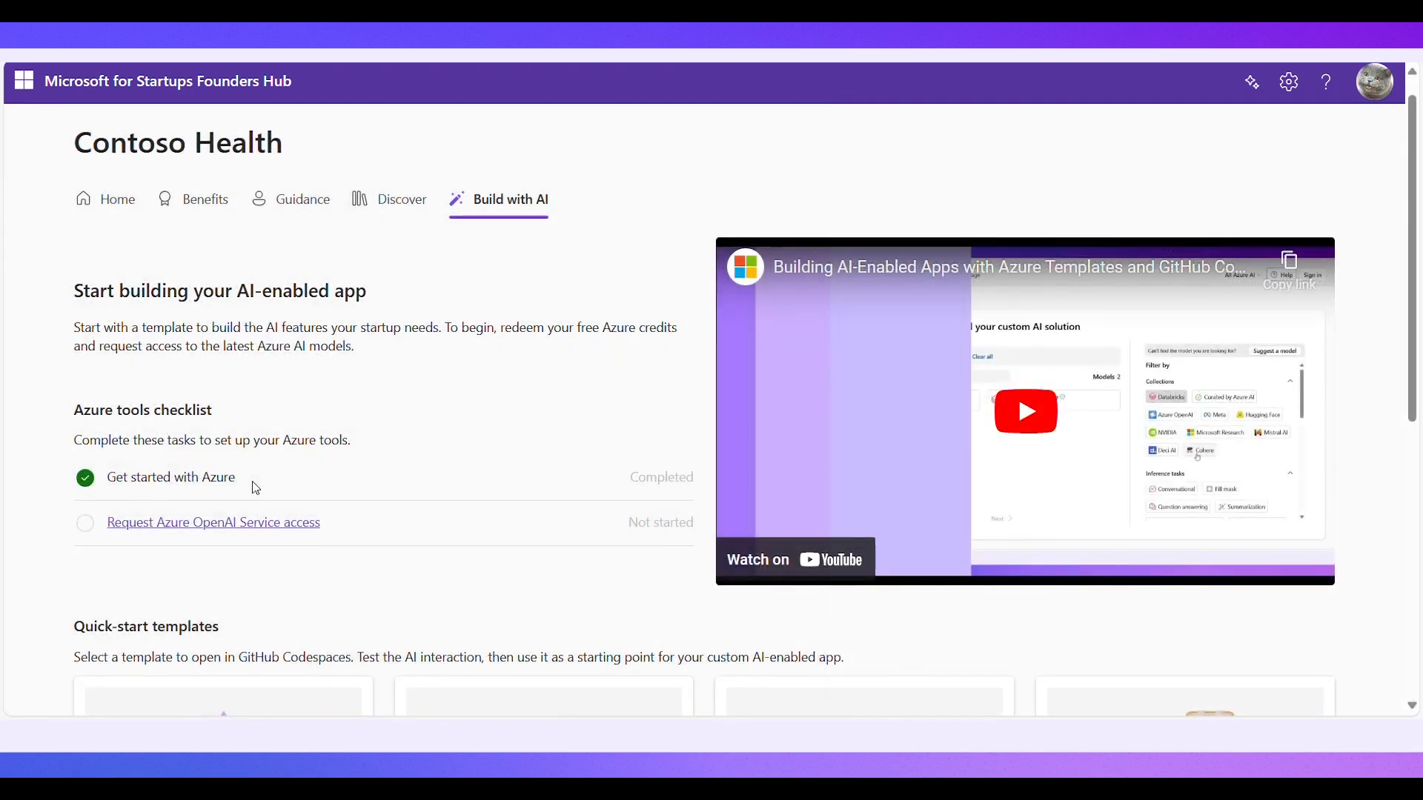
Step: Complete the Azure OpenAI Service access task by redeeming the offer
left_click(212, 522)
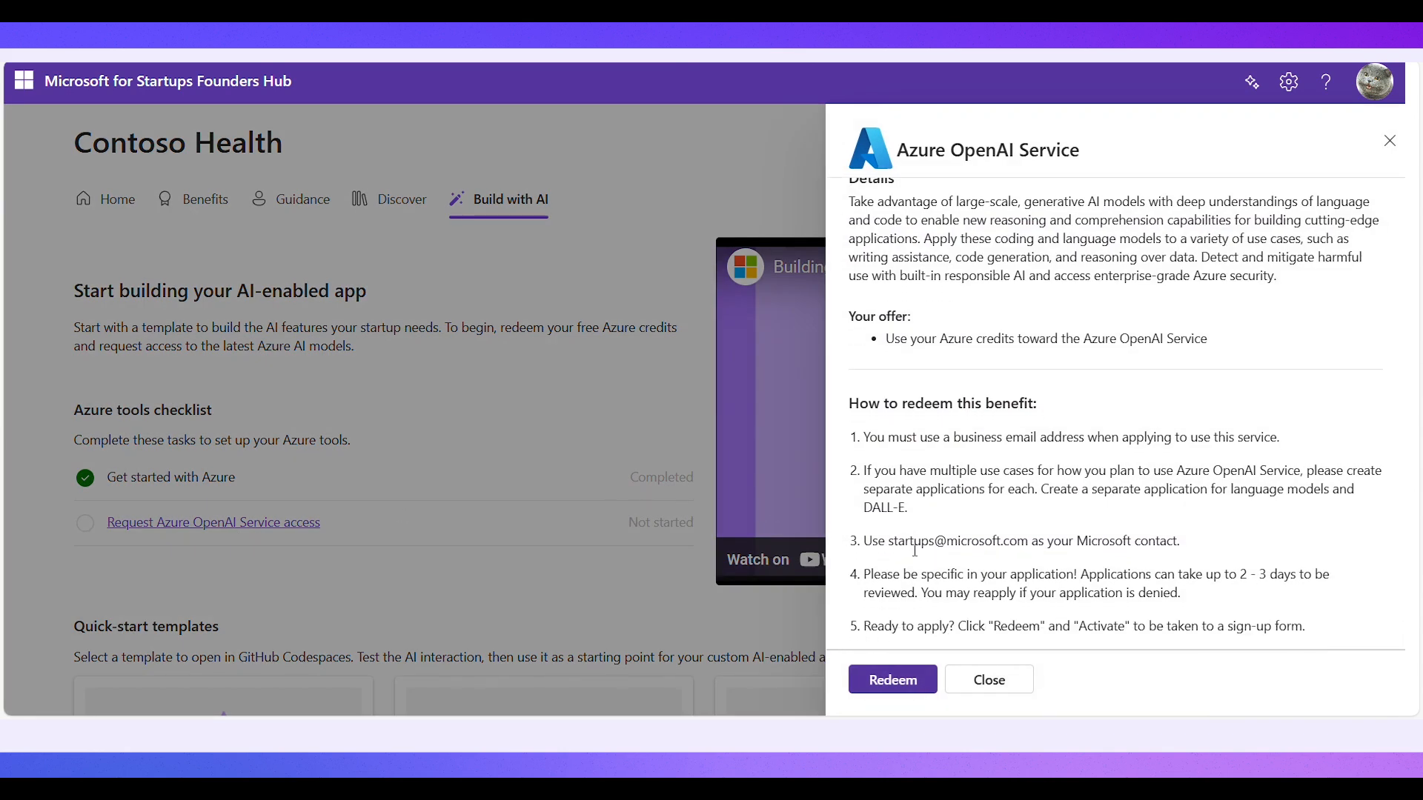
left_click(891, 679)
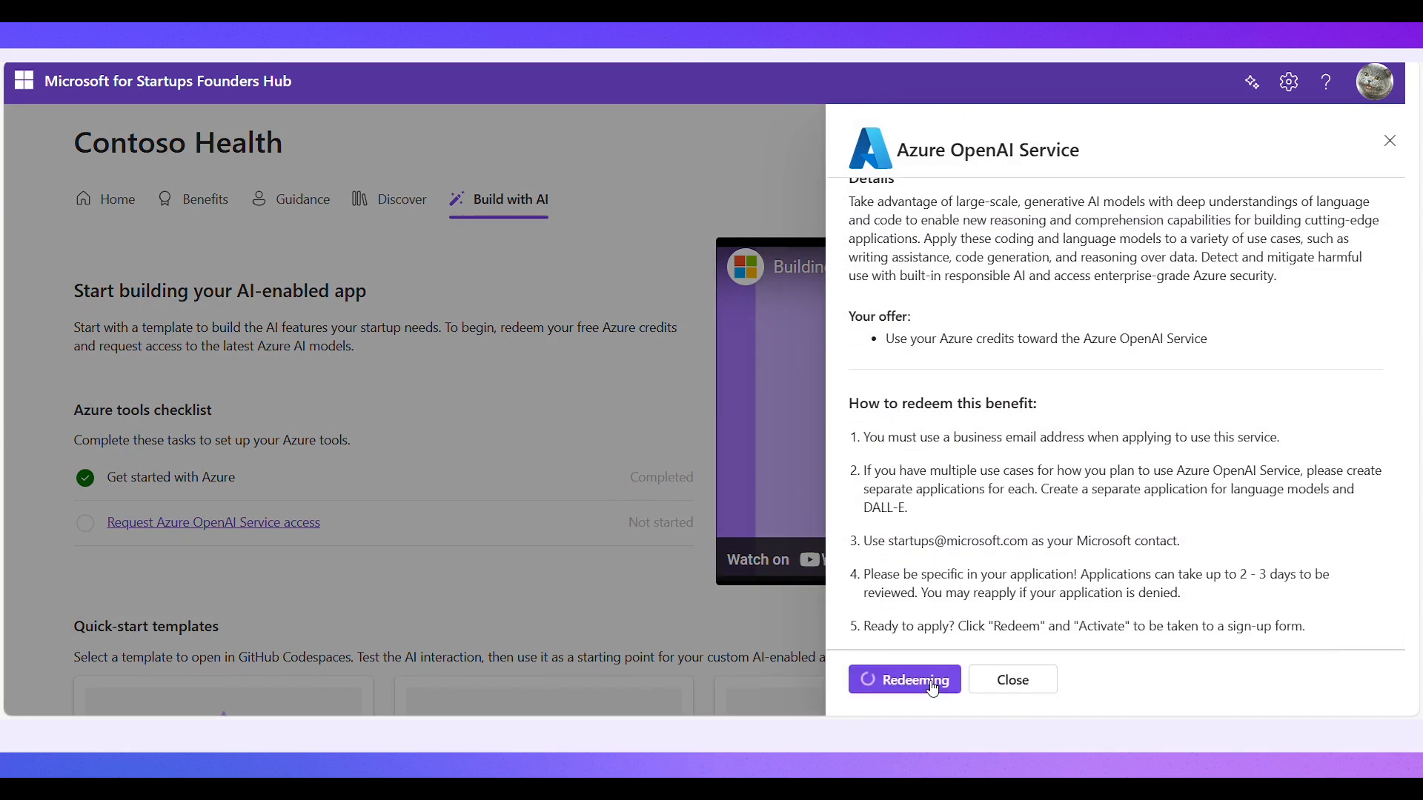
left_click(904, 680)
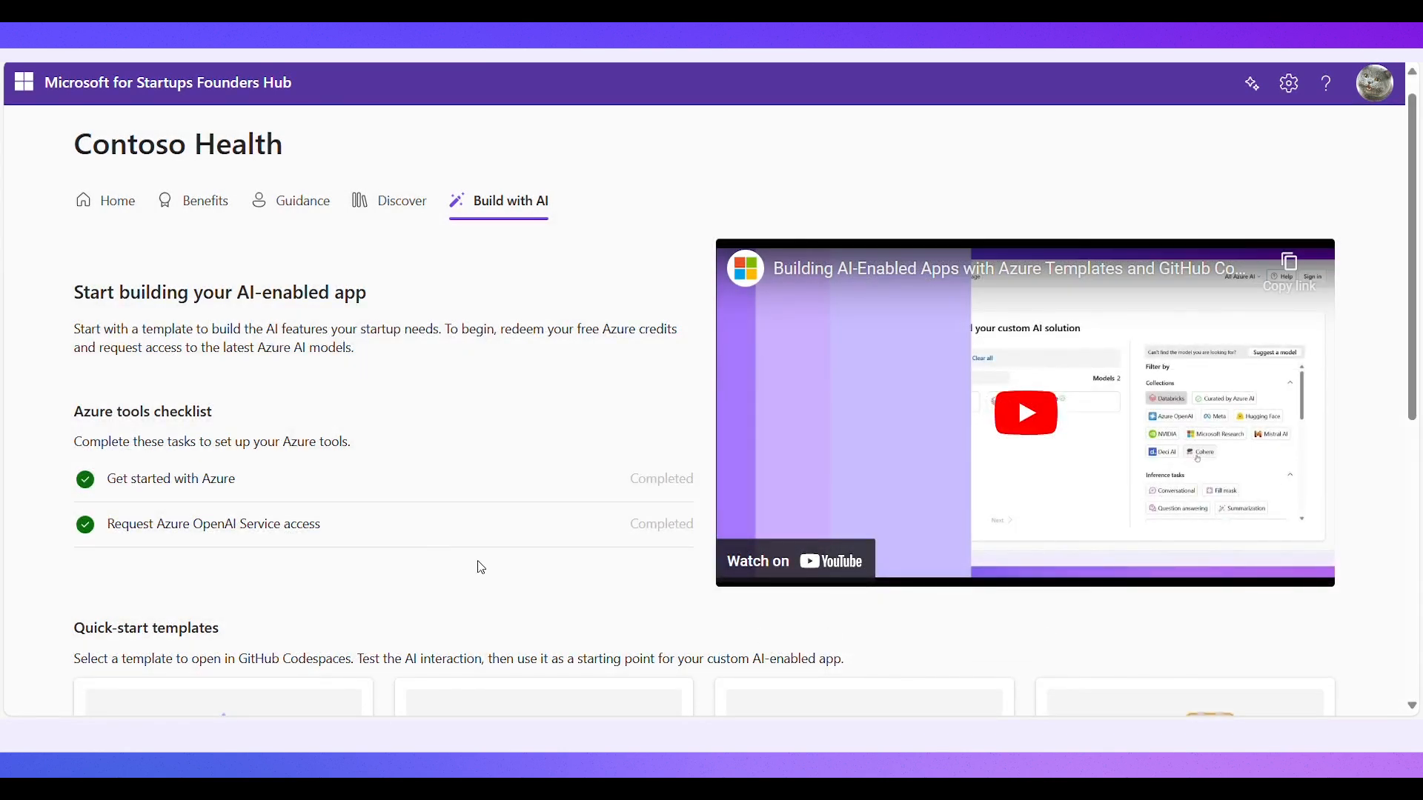
mouse_move(403, 544)
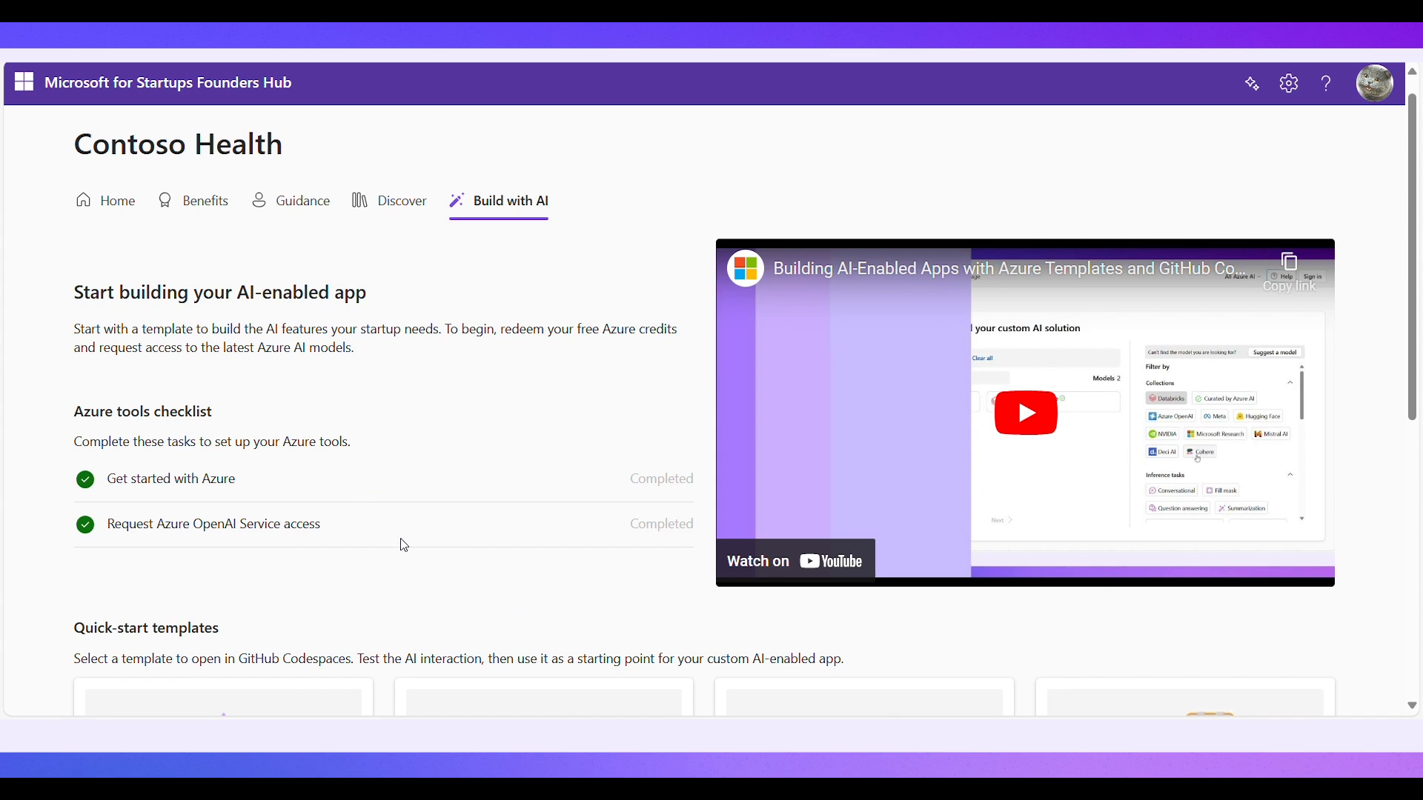
Step: Find the Quick-start templates and view the Python chat-with-your-data template details
scroll("down", 3)
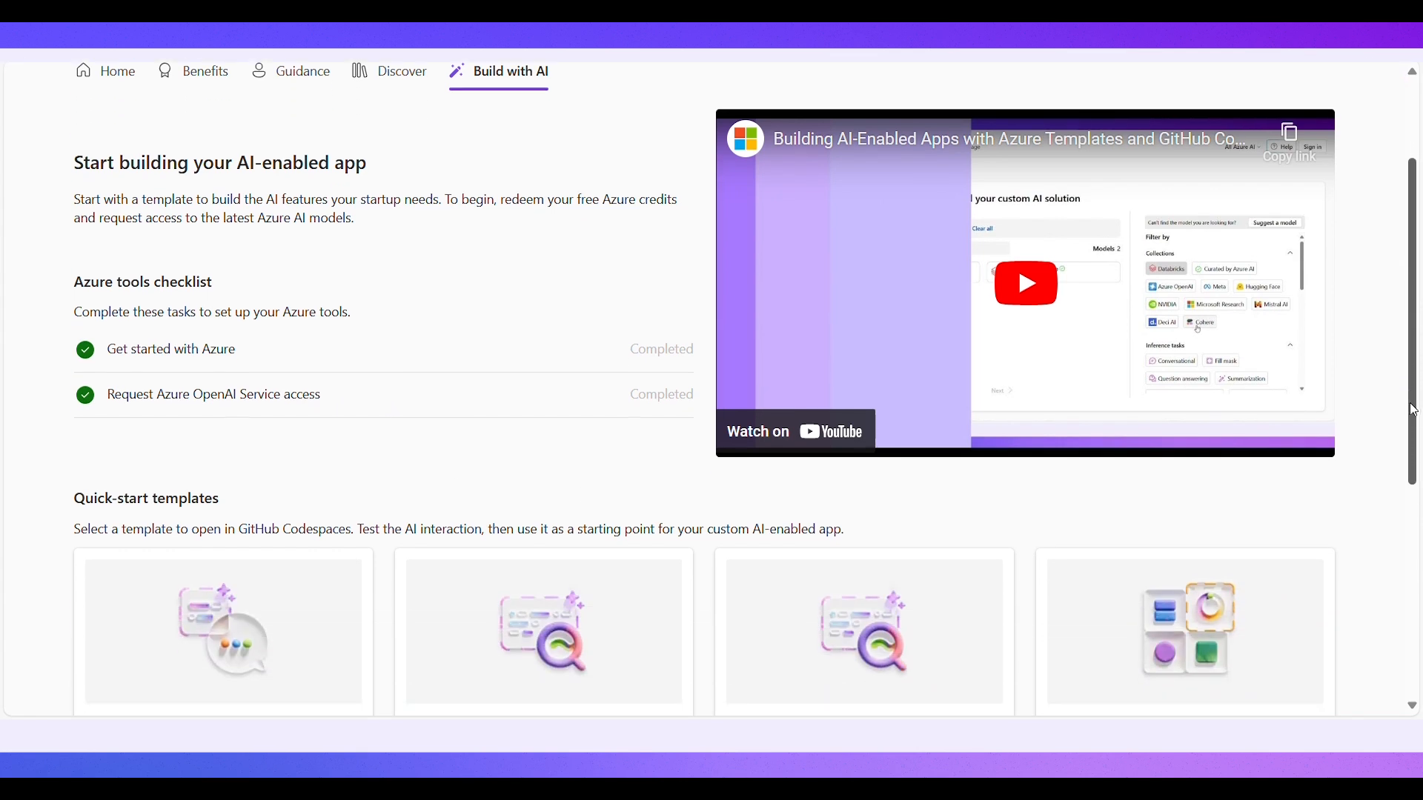
scroll("down", 3)
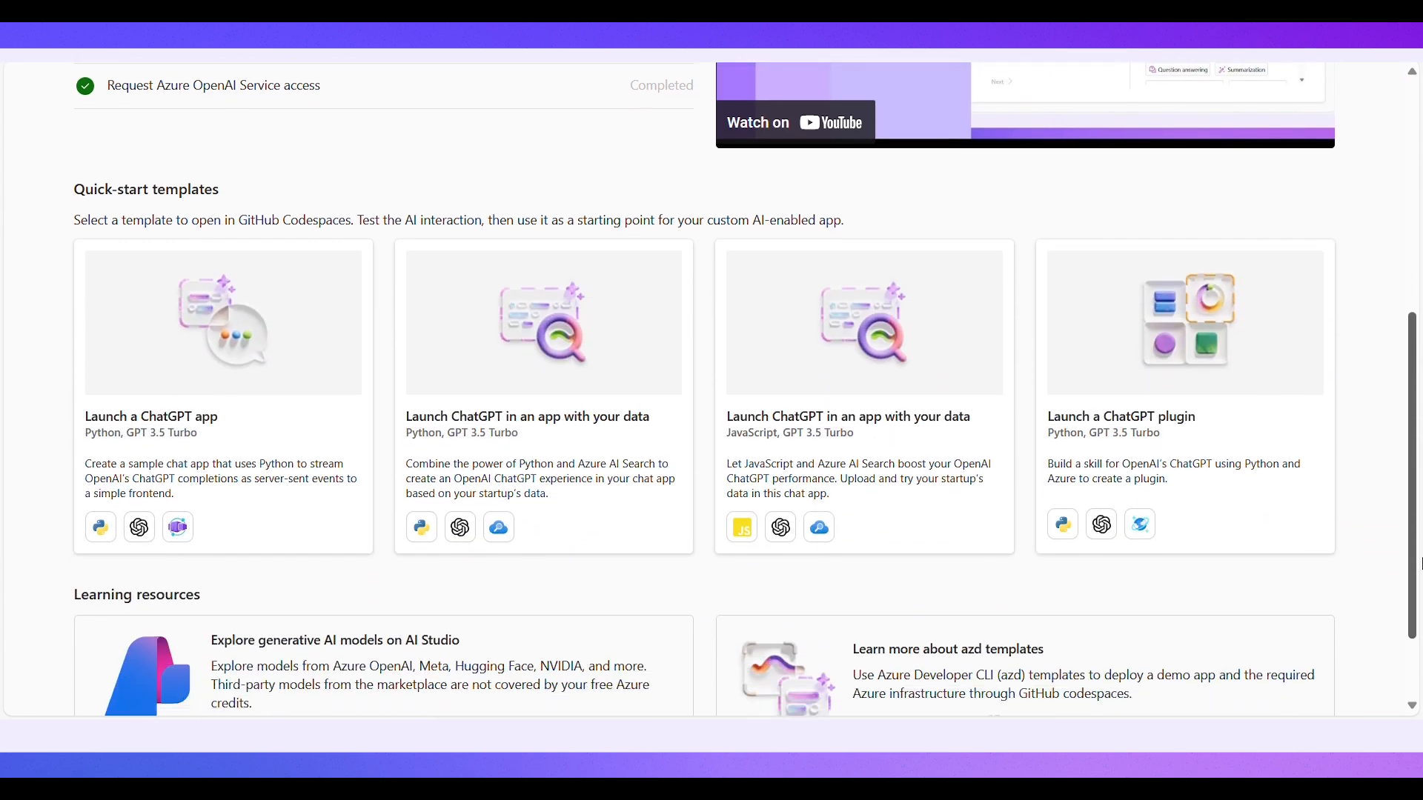
scroll("down", 3)
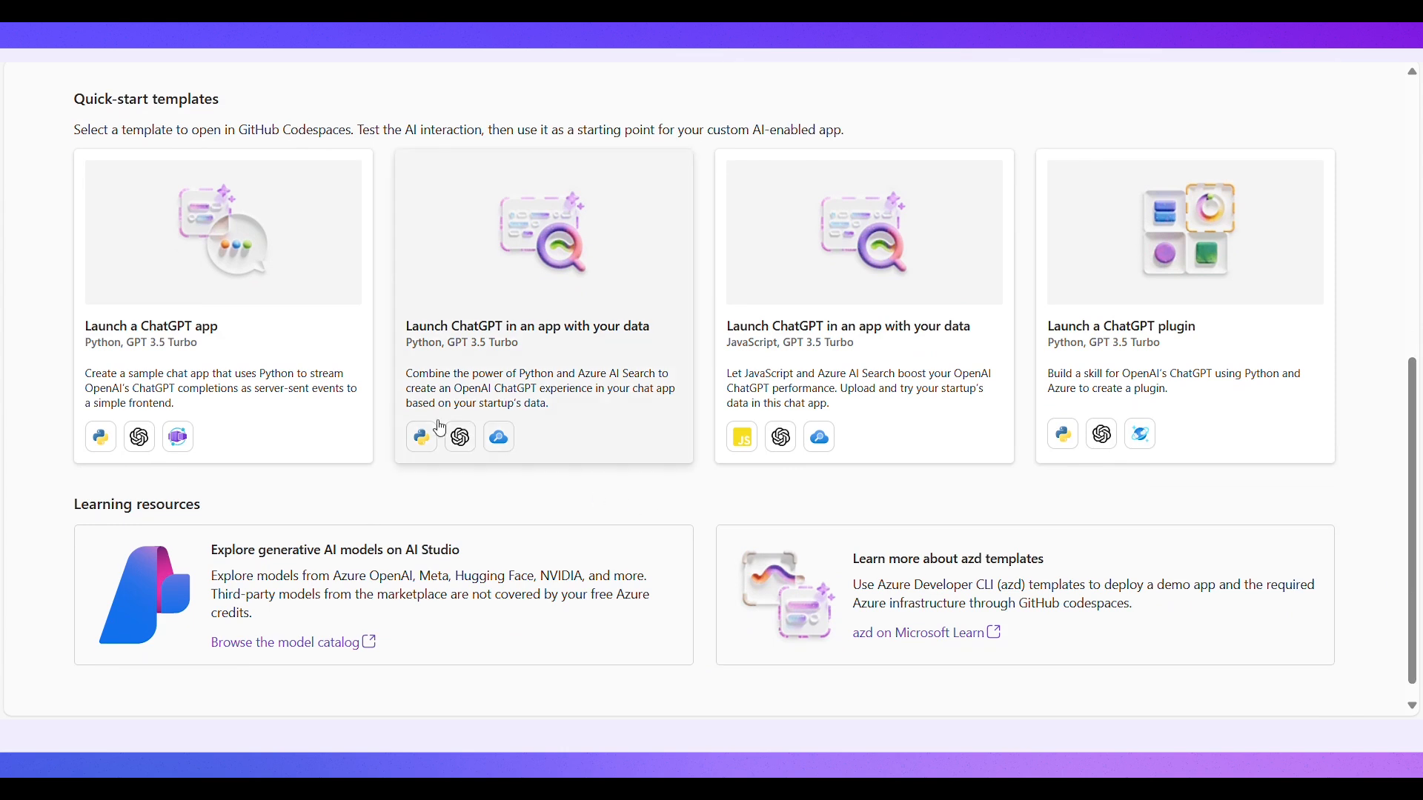
mouse_move(637, 294)
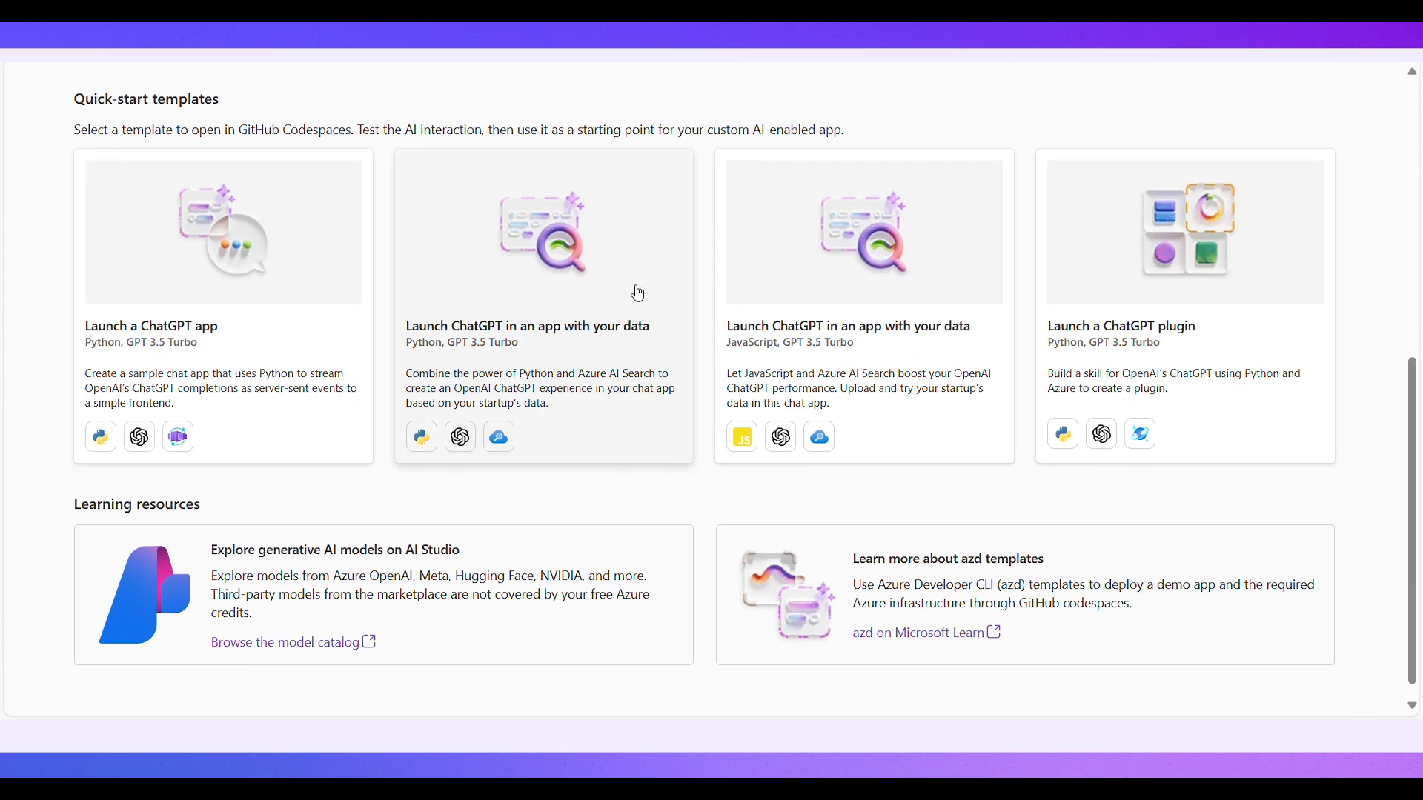
mouse_move(1014, 291)
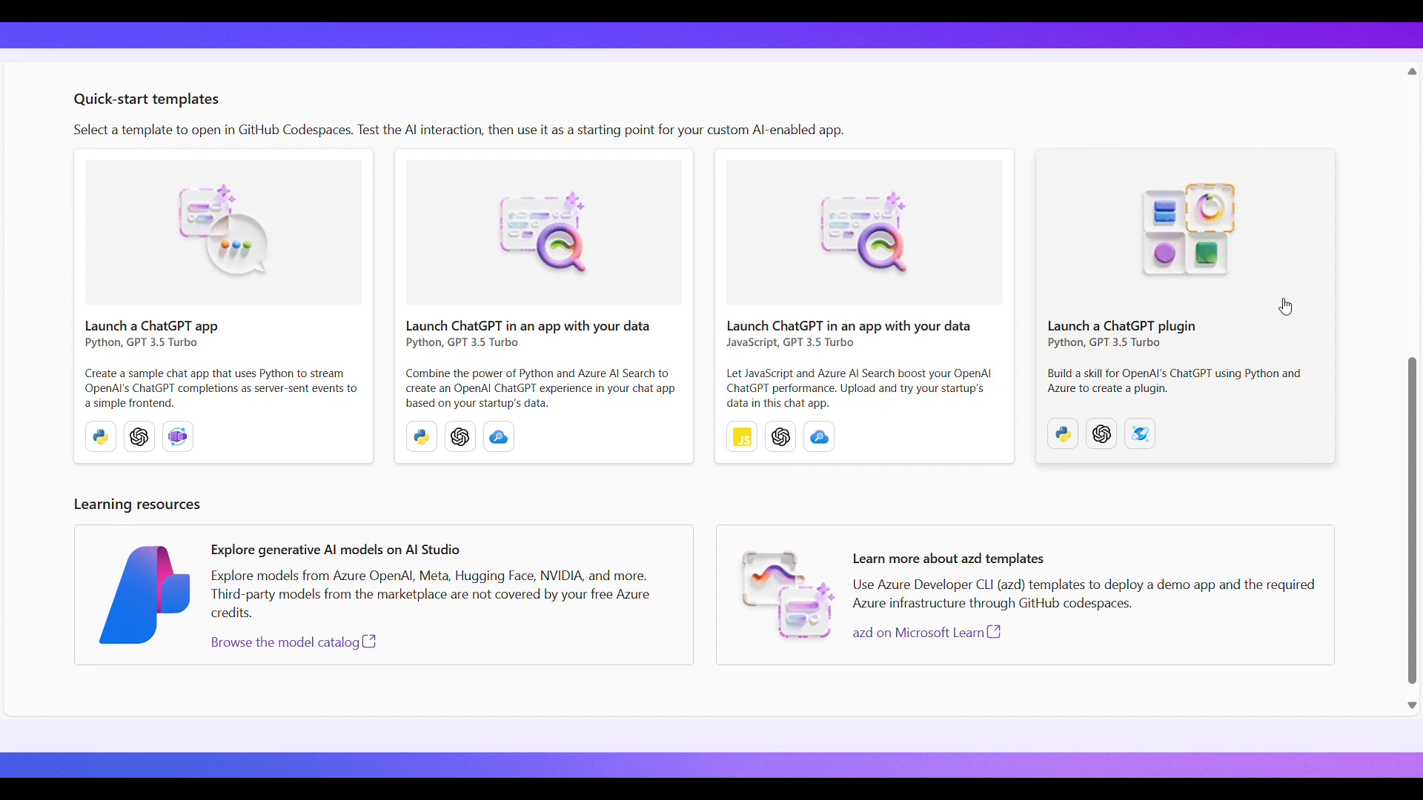
mouse_move(1044, 289)
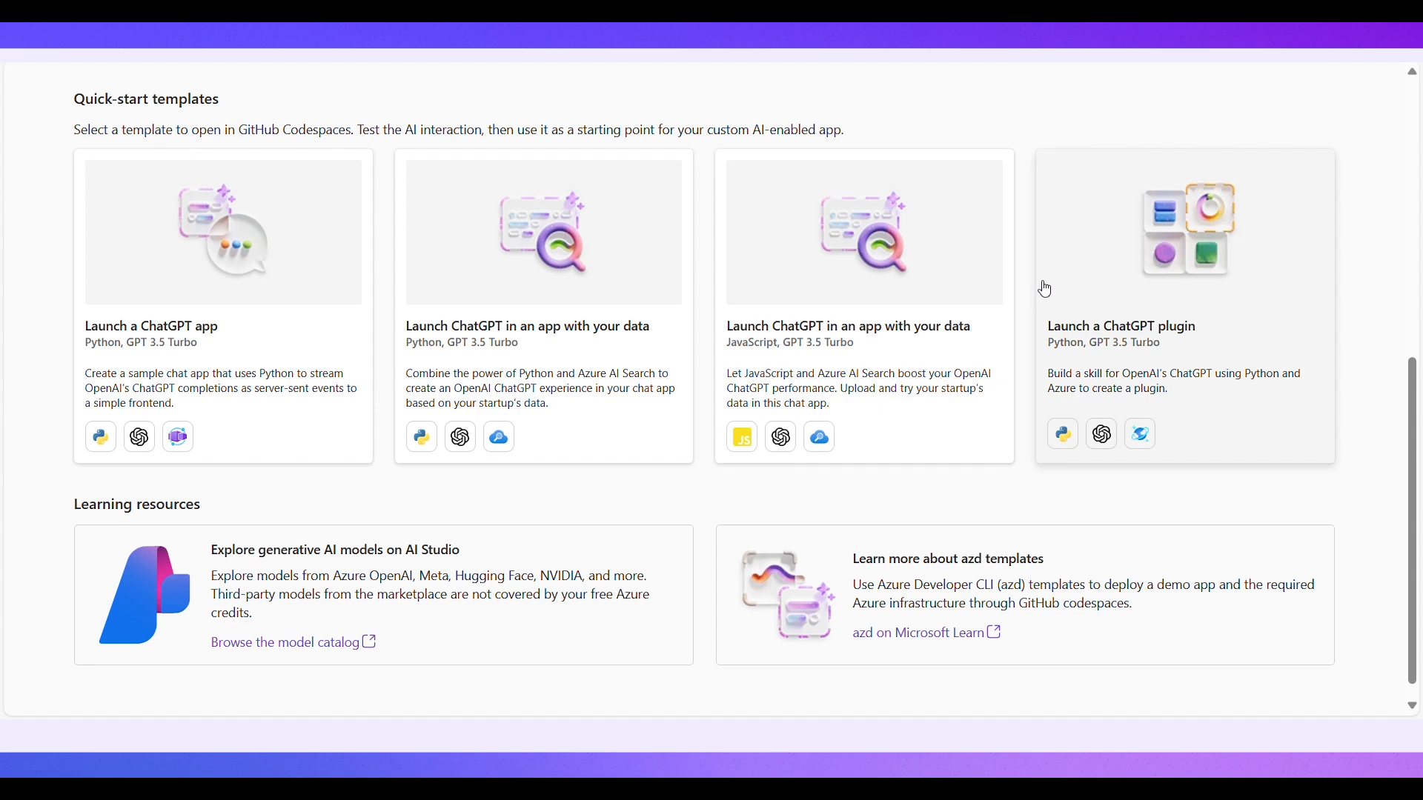
mouse_move(657, 289)
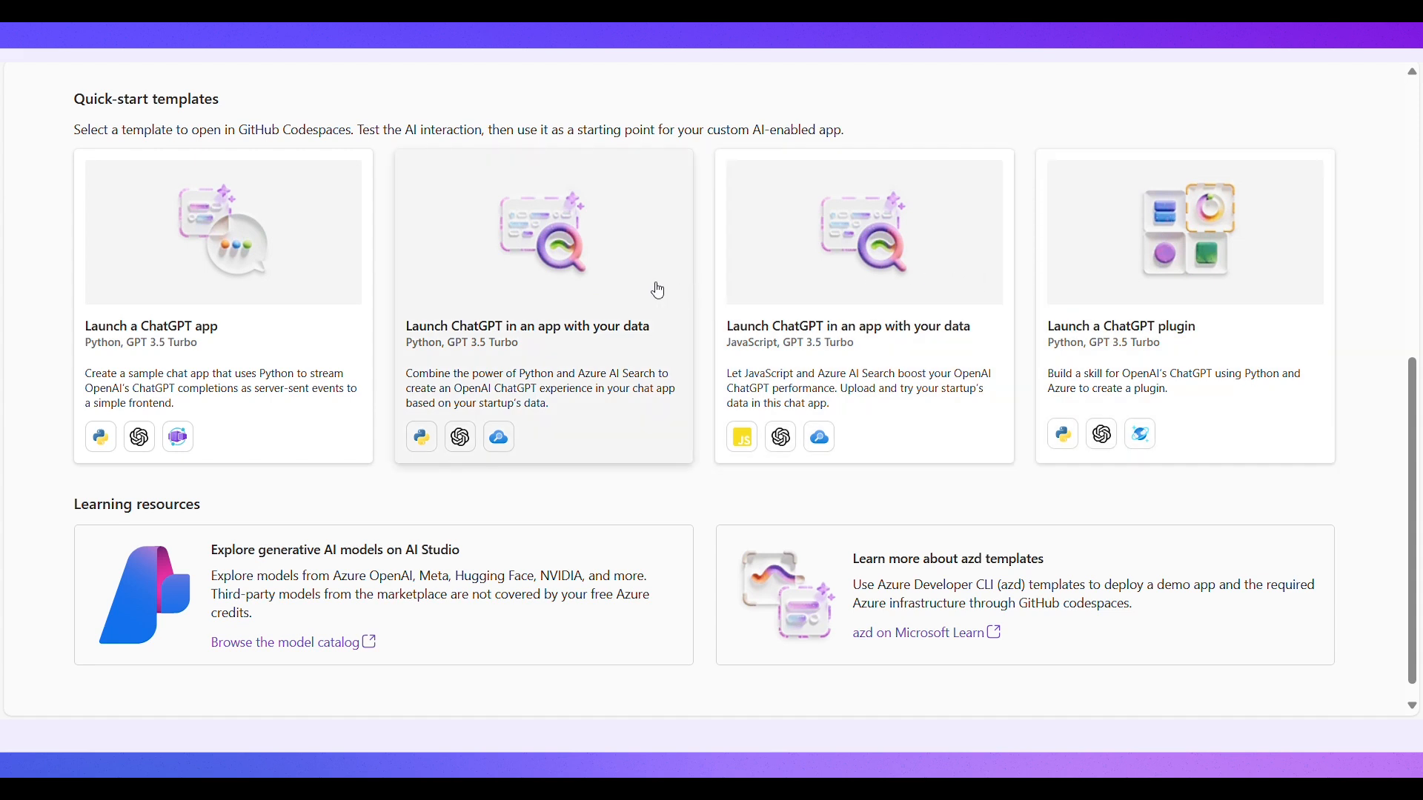
left_click(543, 306)
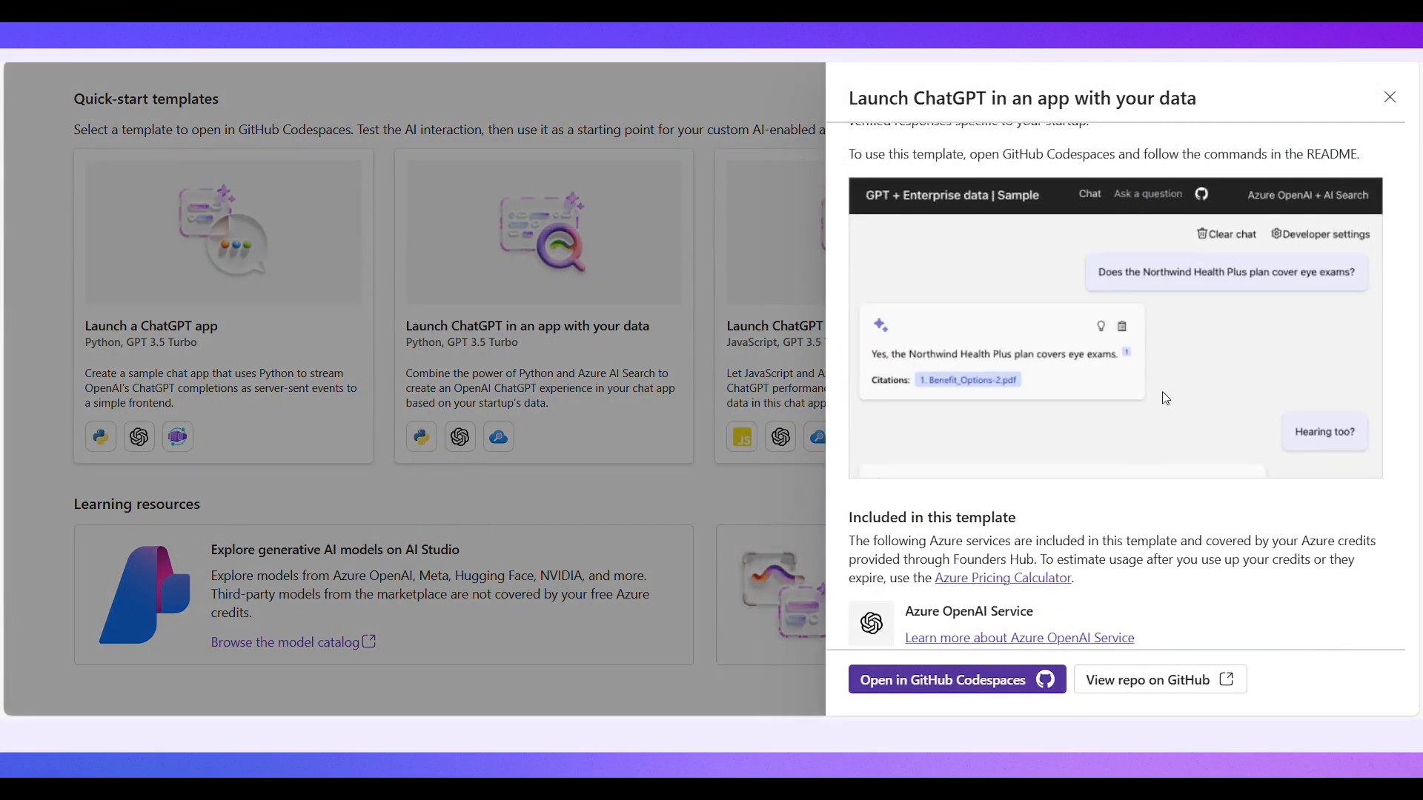
Step: Launch the 'Launch ChatGPT in an app with your data' template in GitHub Codespaces
scroll("down", 3)
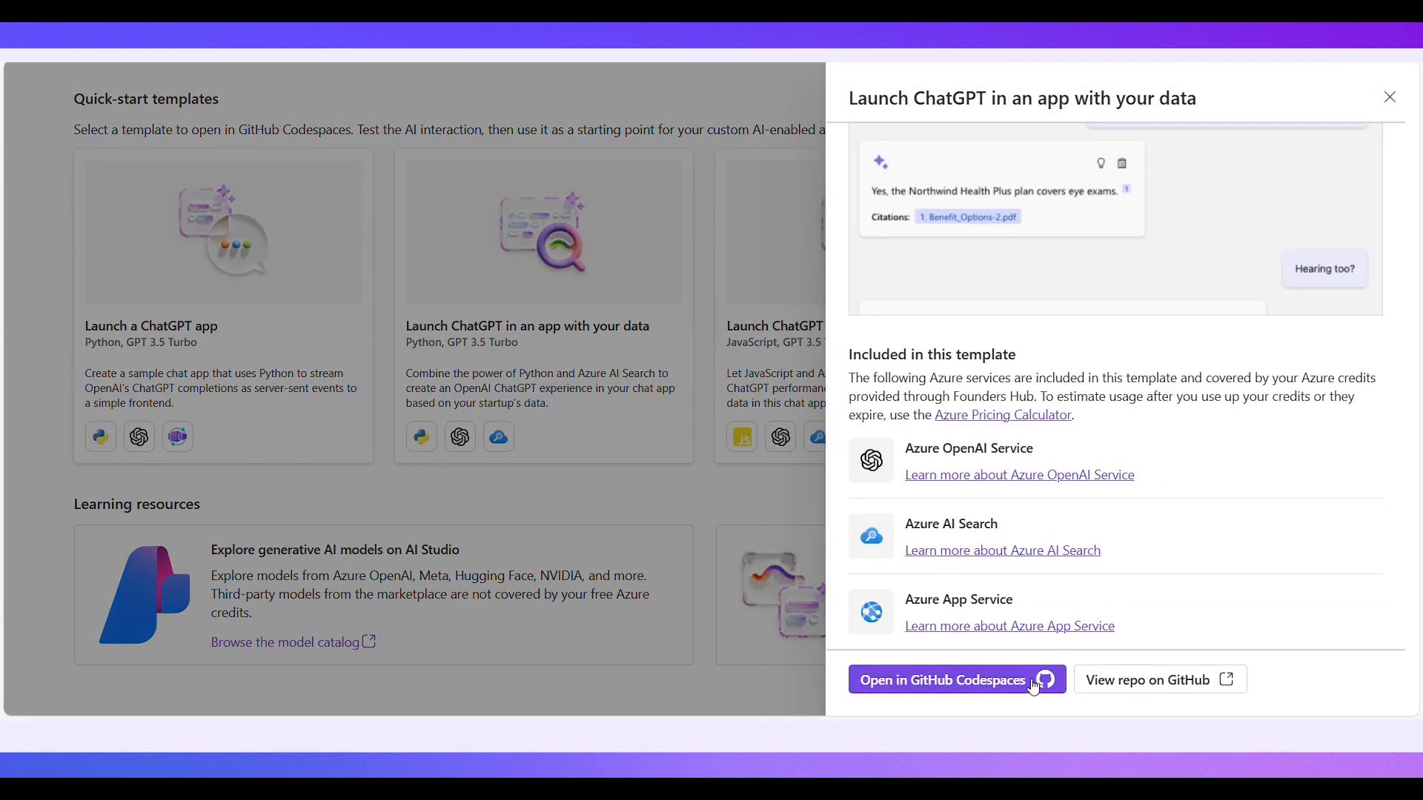
left_click(942, 679)
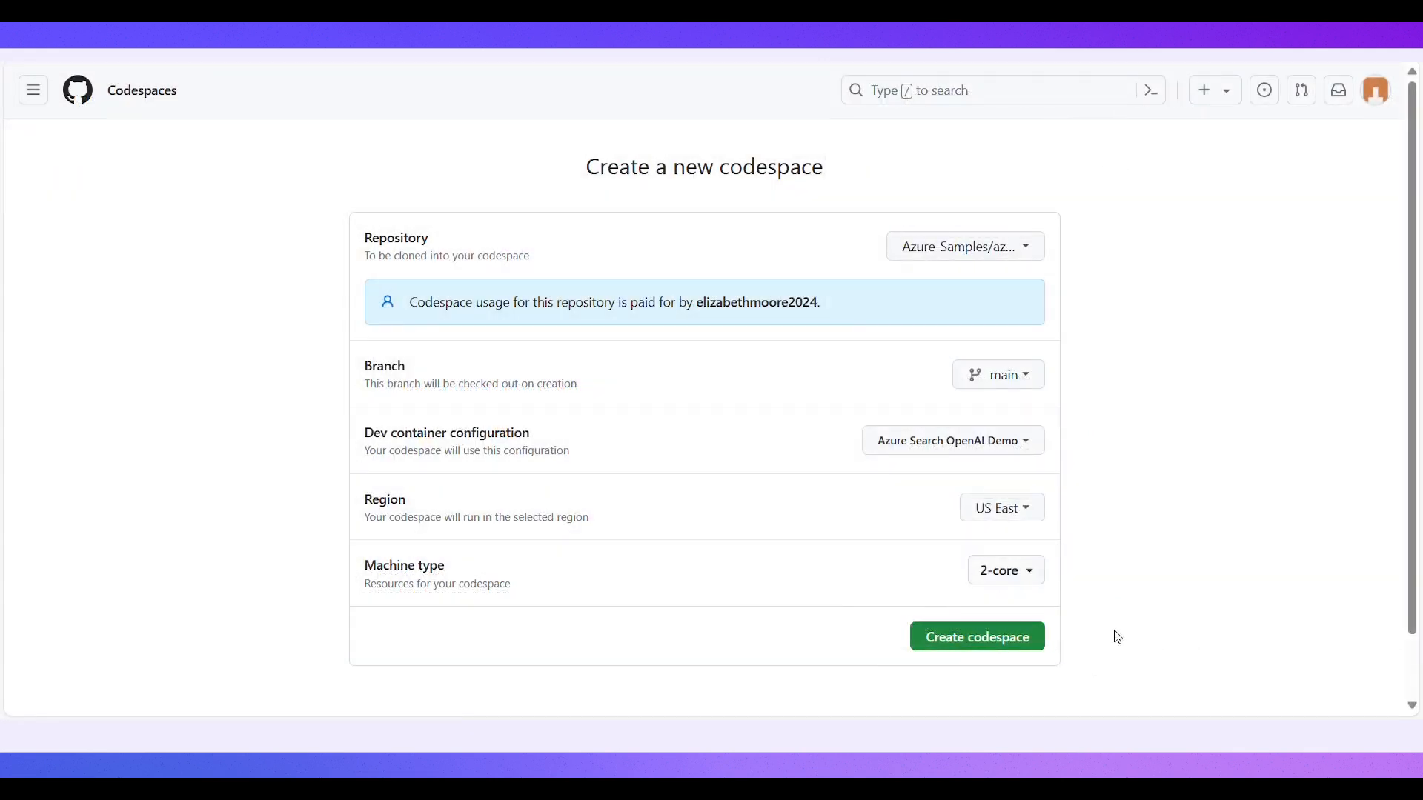
Step: Create the azure-search-openai-demo codespace on main with default settings
left_click(976, 636)
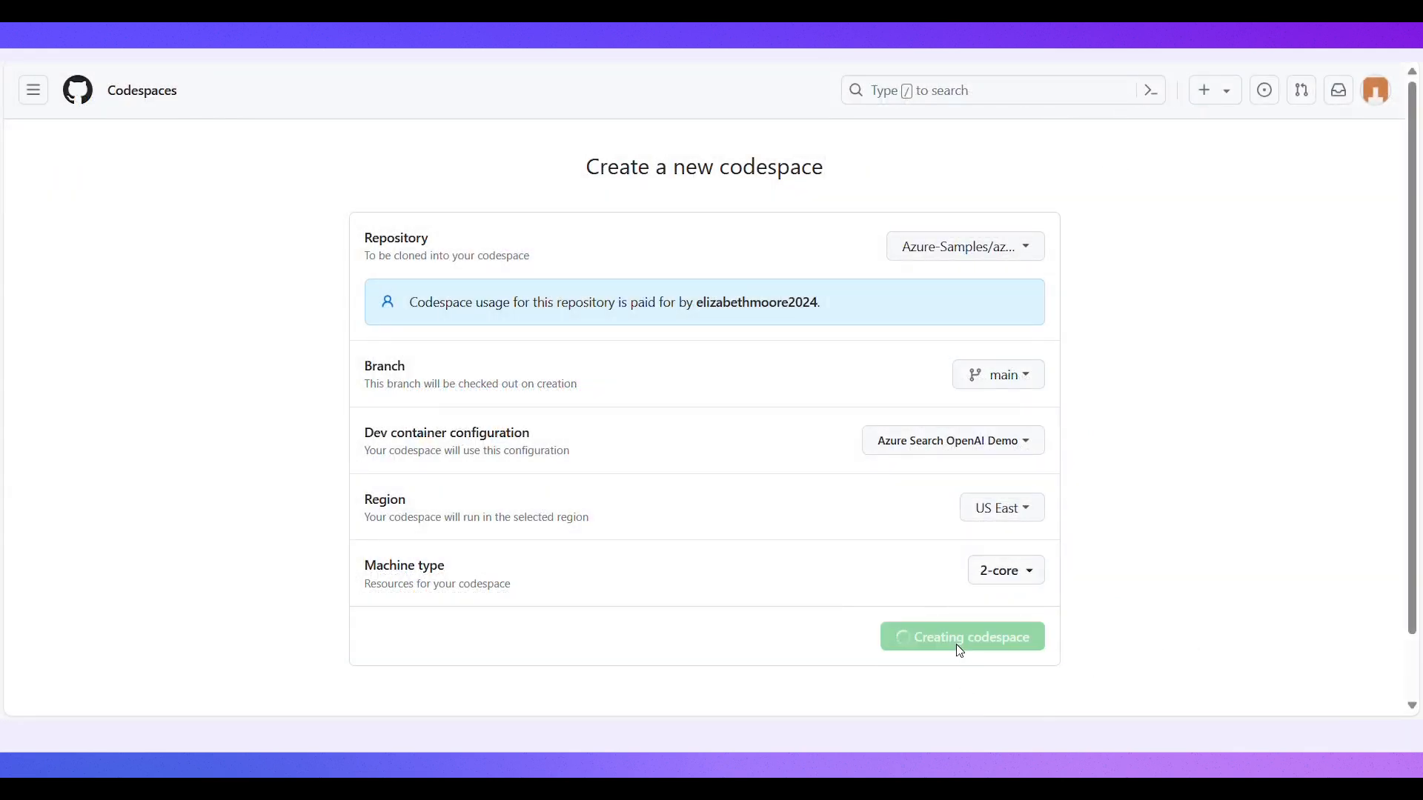
left_click(960, 636)
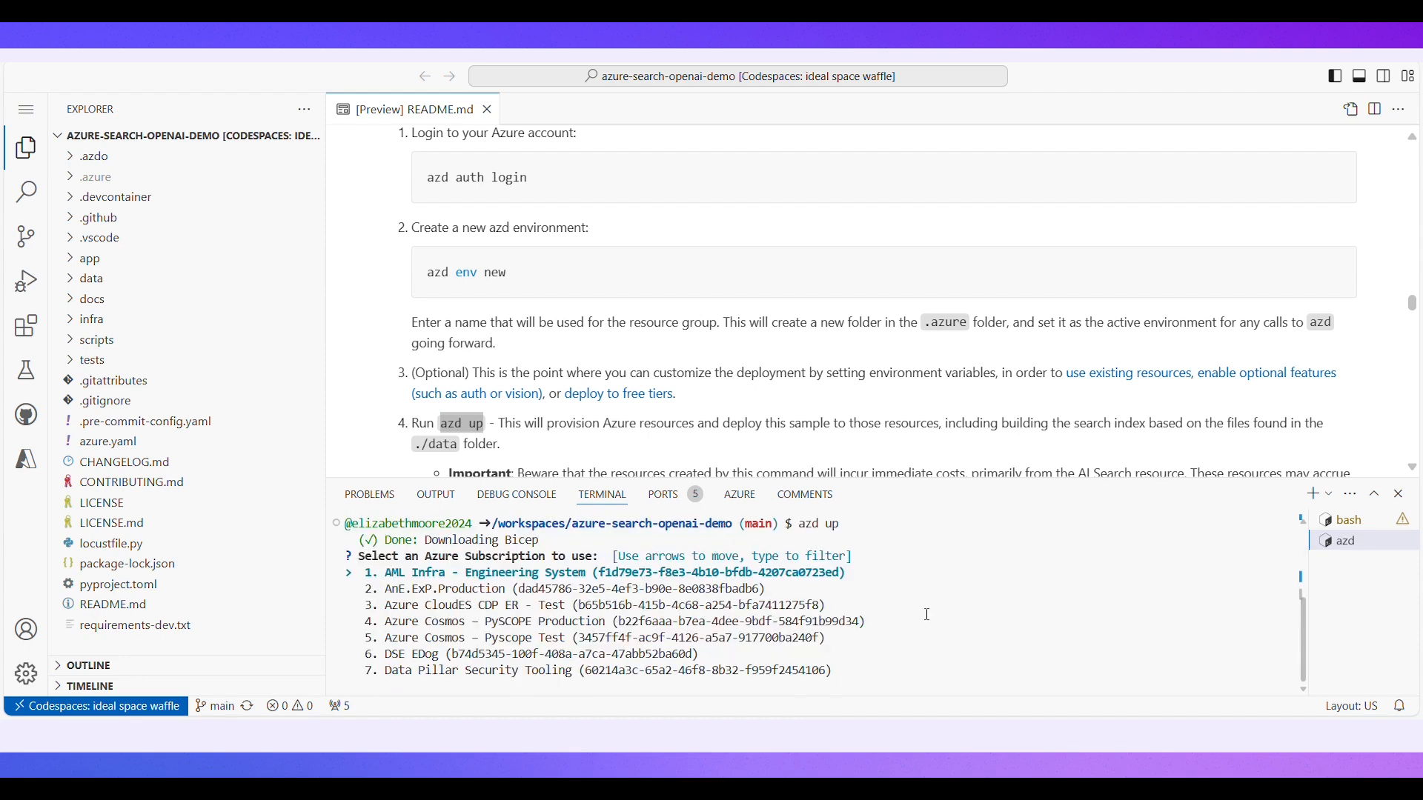
Step: Answer the azd up prompts with the Azure subscription and South Central US location
key("Return")
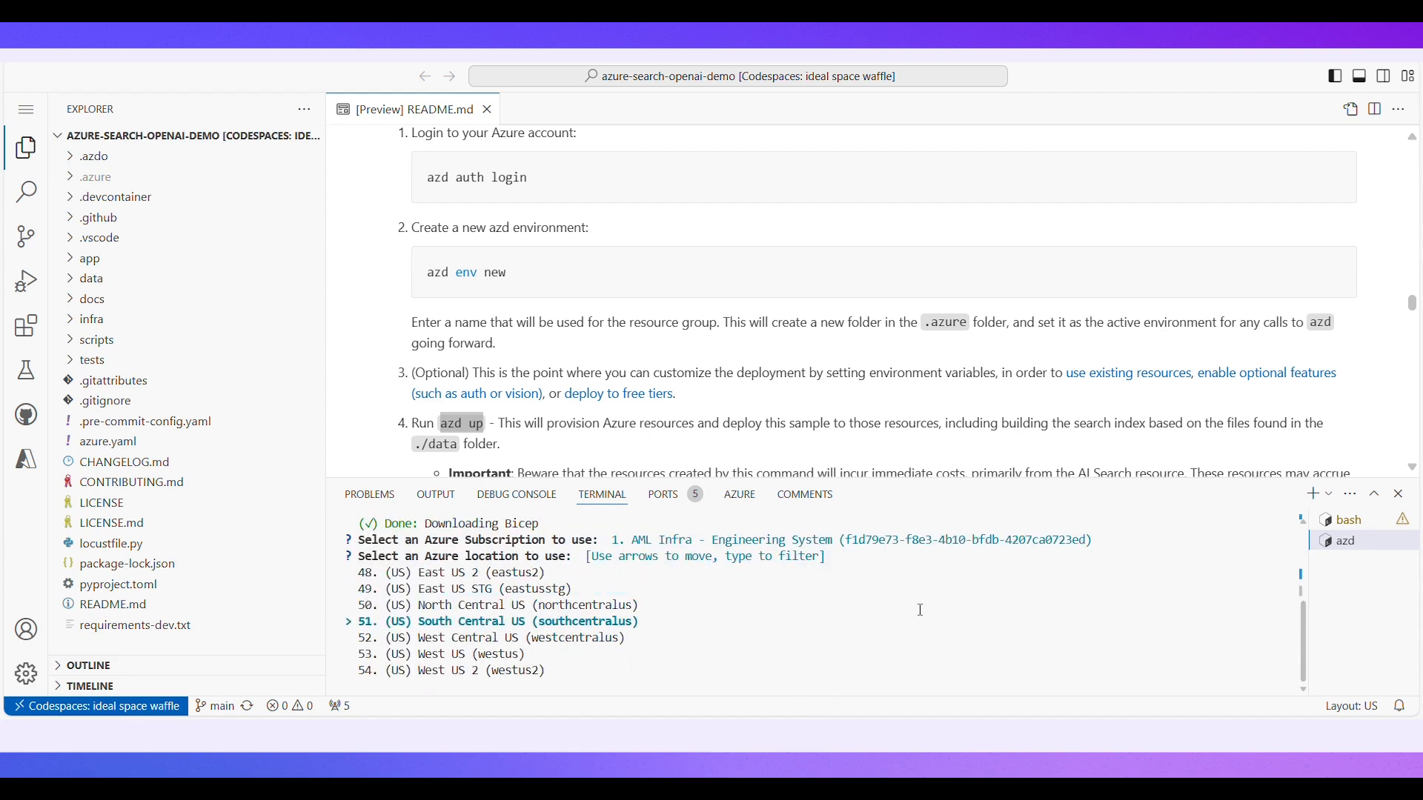
key("Return")
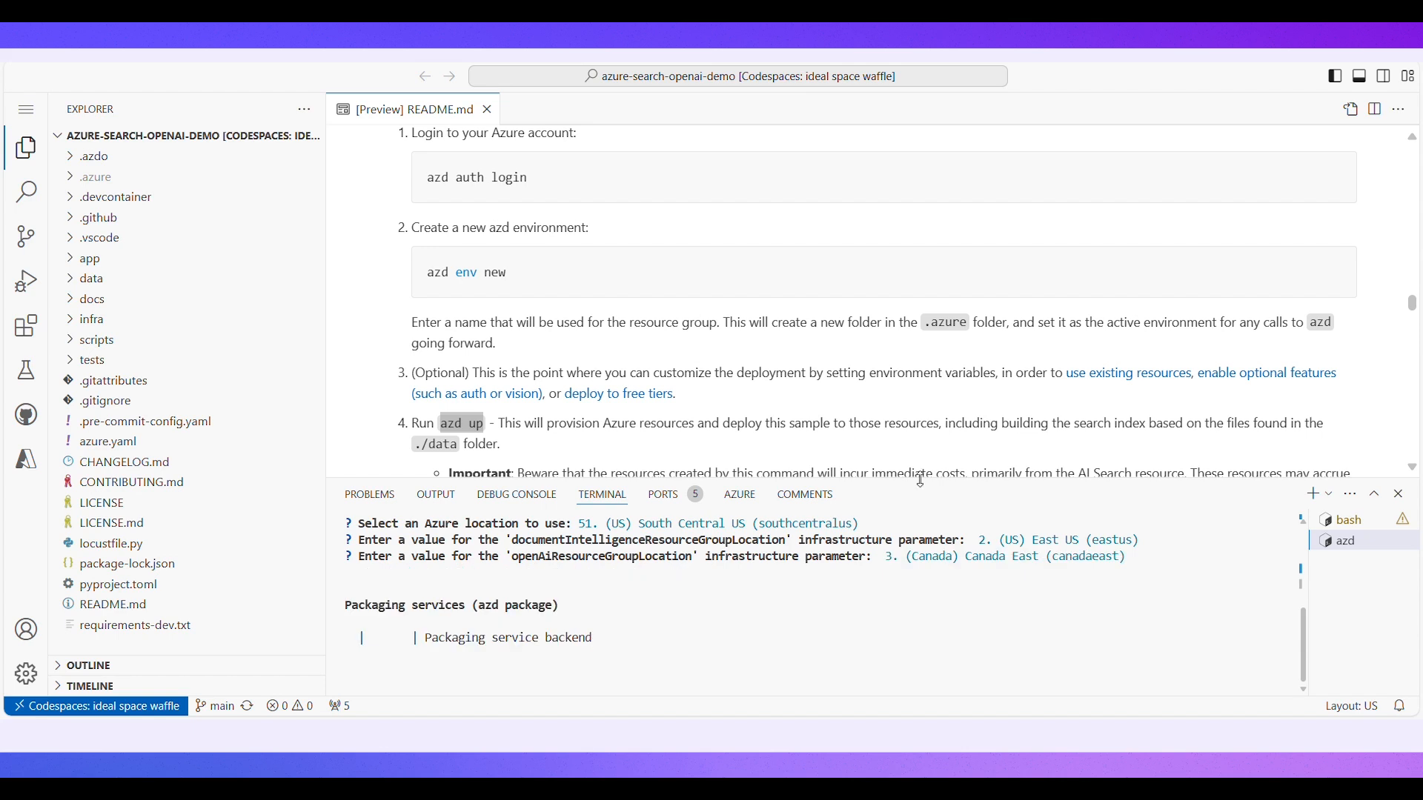
mouse_move(909, 455)
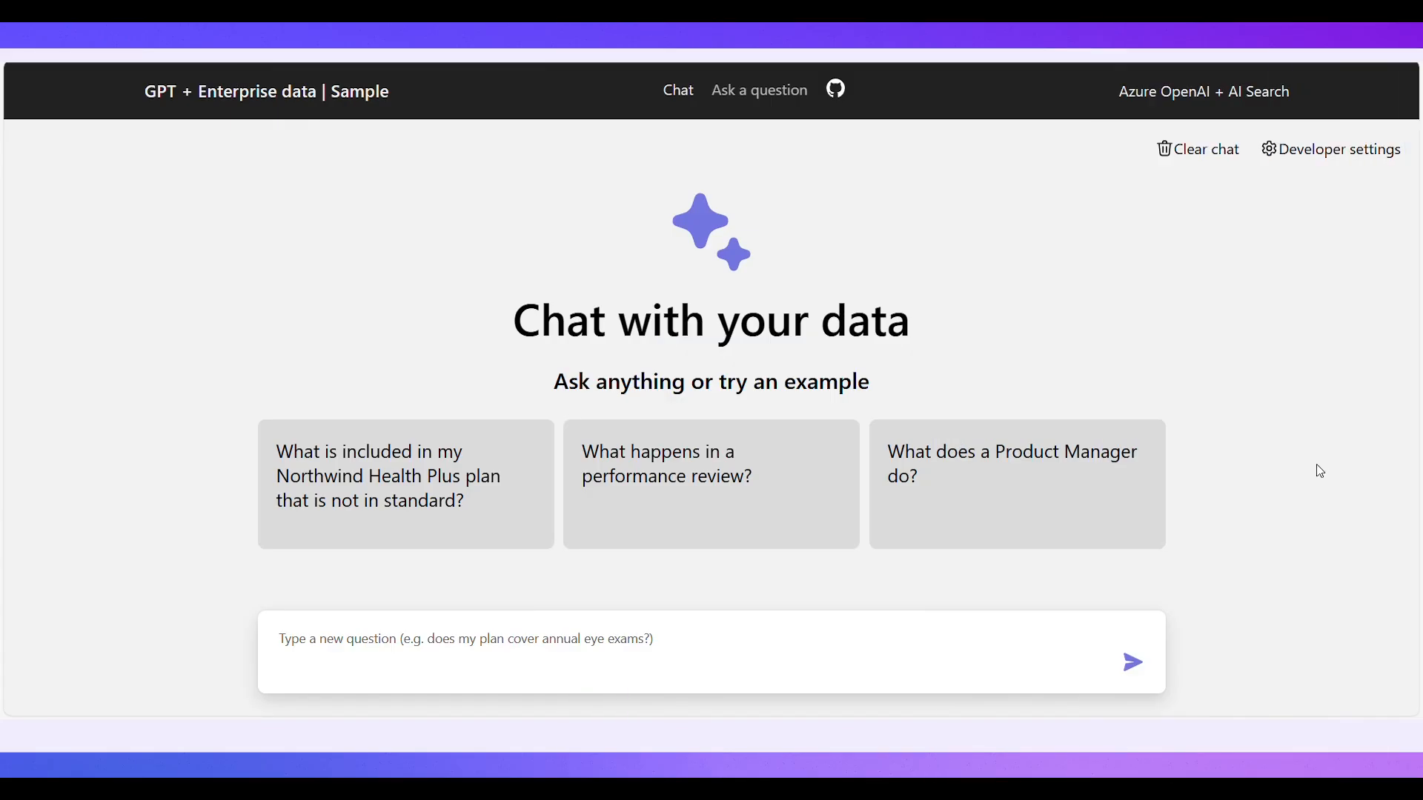
Step: Ask the sample app what a Product Manager does, then start a 'does my plan cover' question
left_click(1014, 483)
type("D")
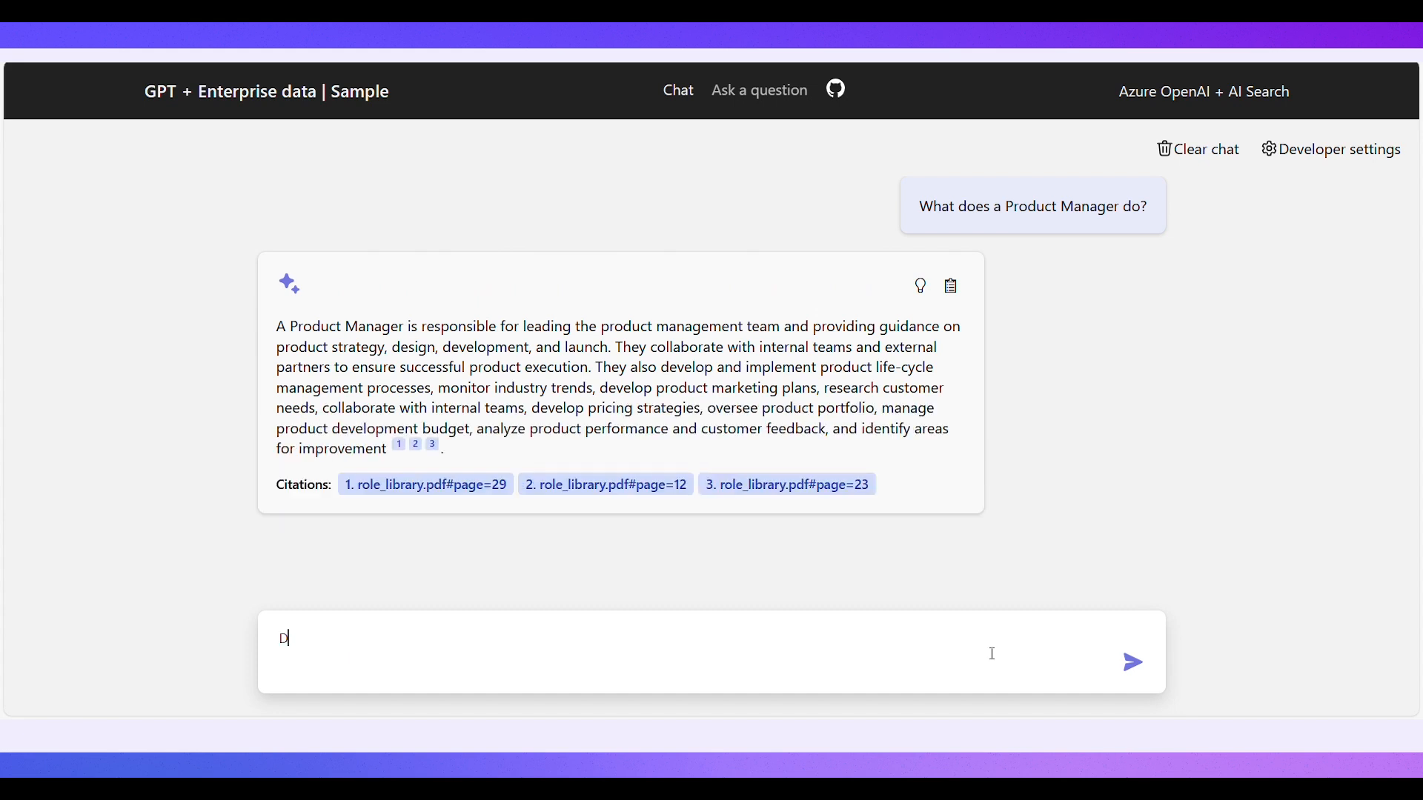
type("oes my plan cover ann")
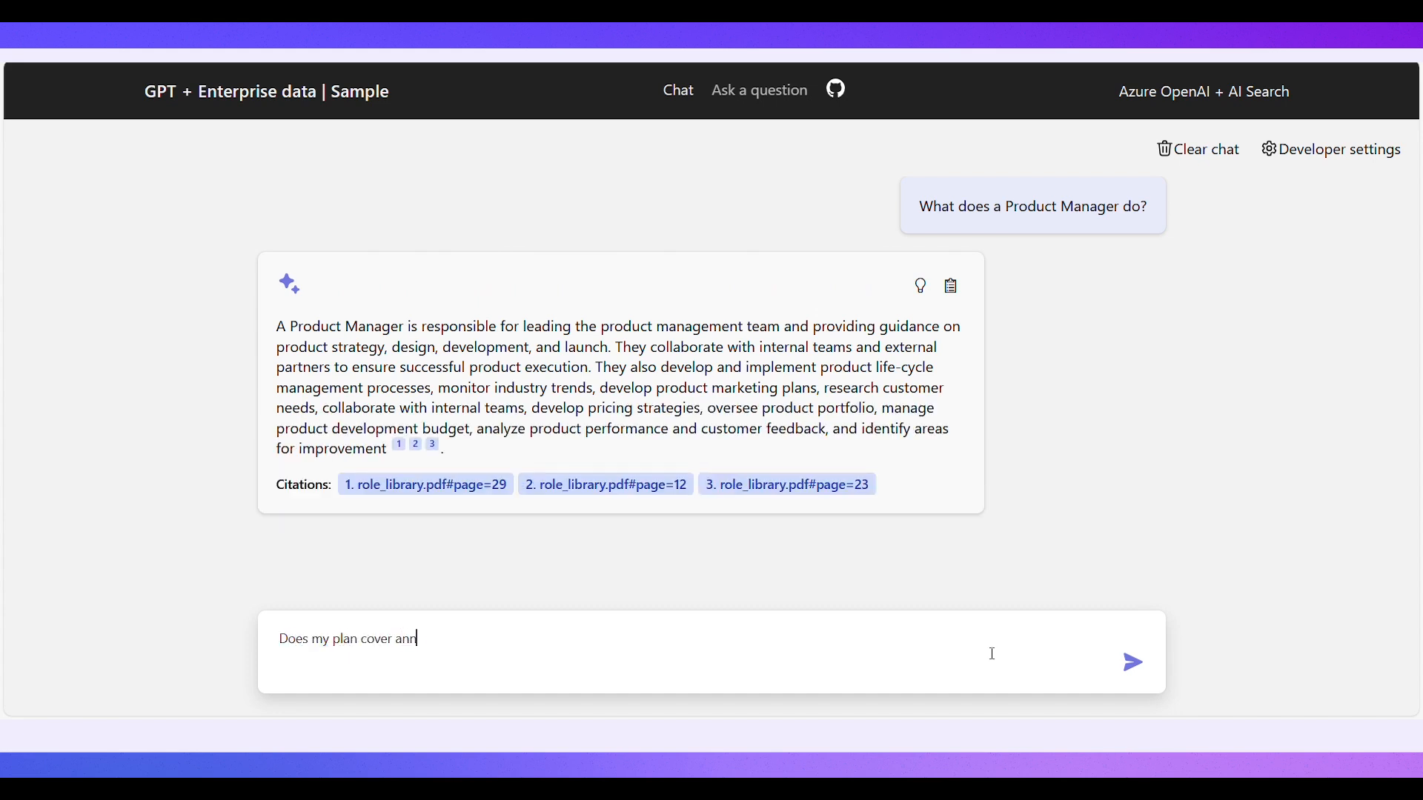
left_click(1130, 661)
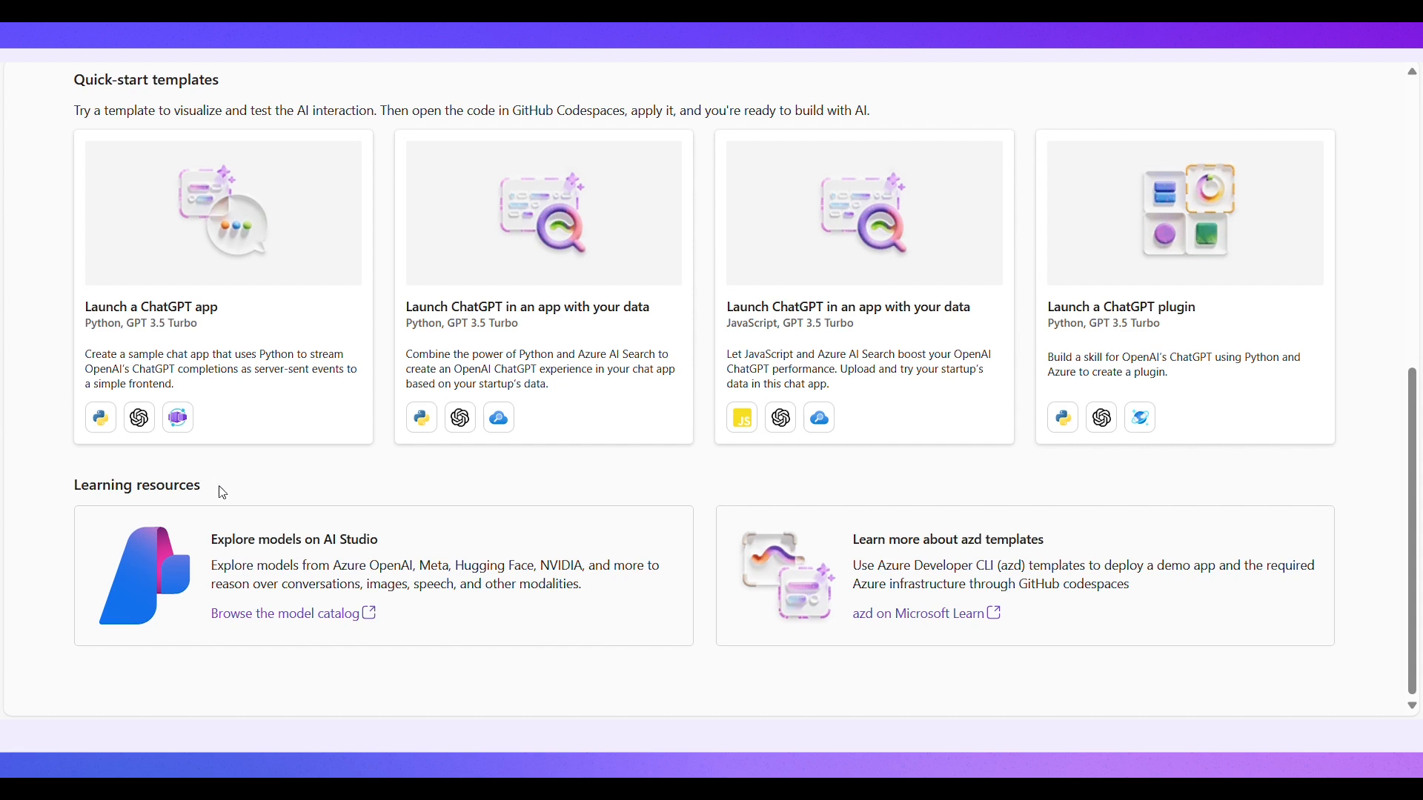
Step: Browse the AI Studio model catalog filtered to the Meta collection, then clear the filter
left_click(285, 613)
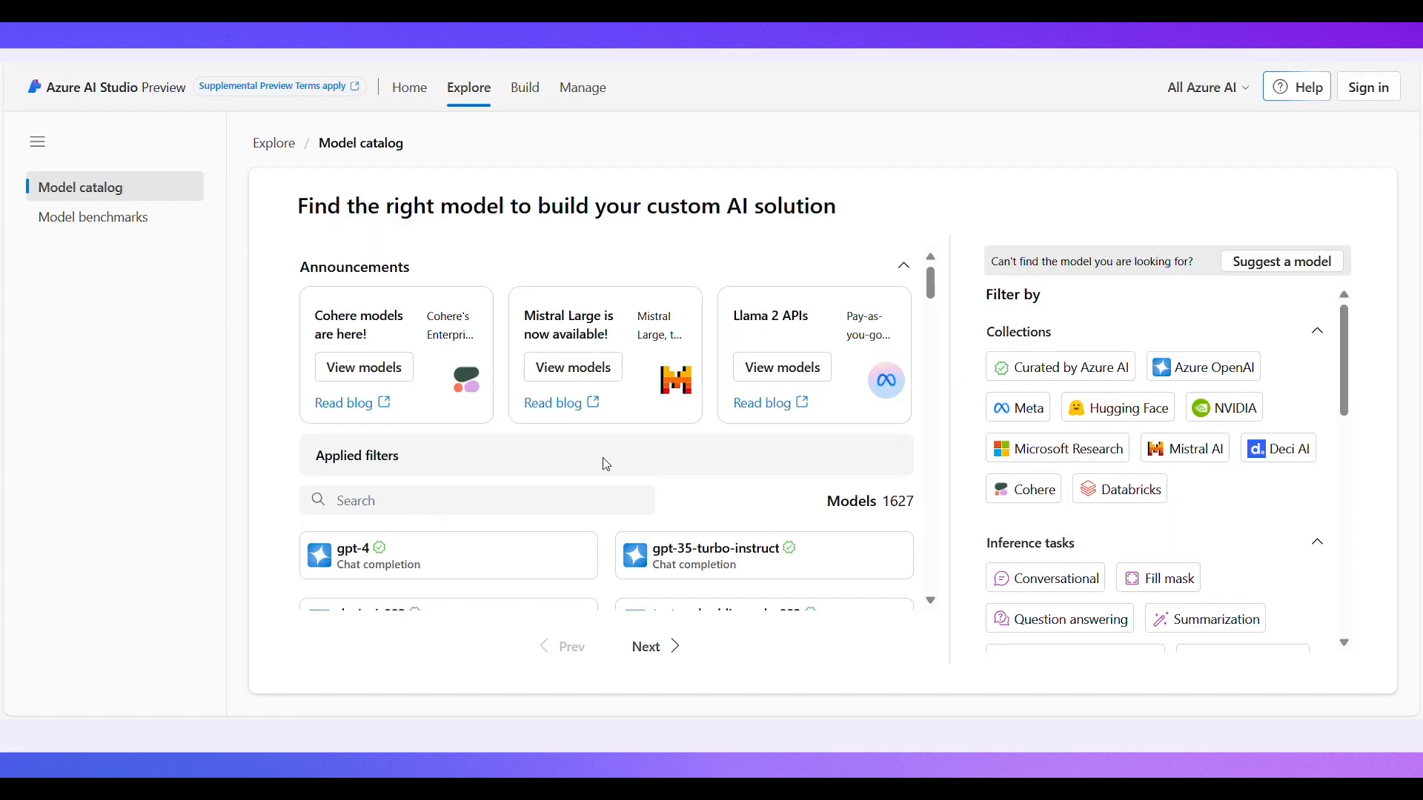
left_click(1017, 408)
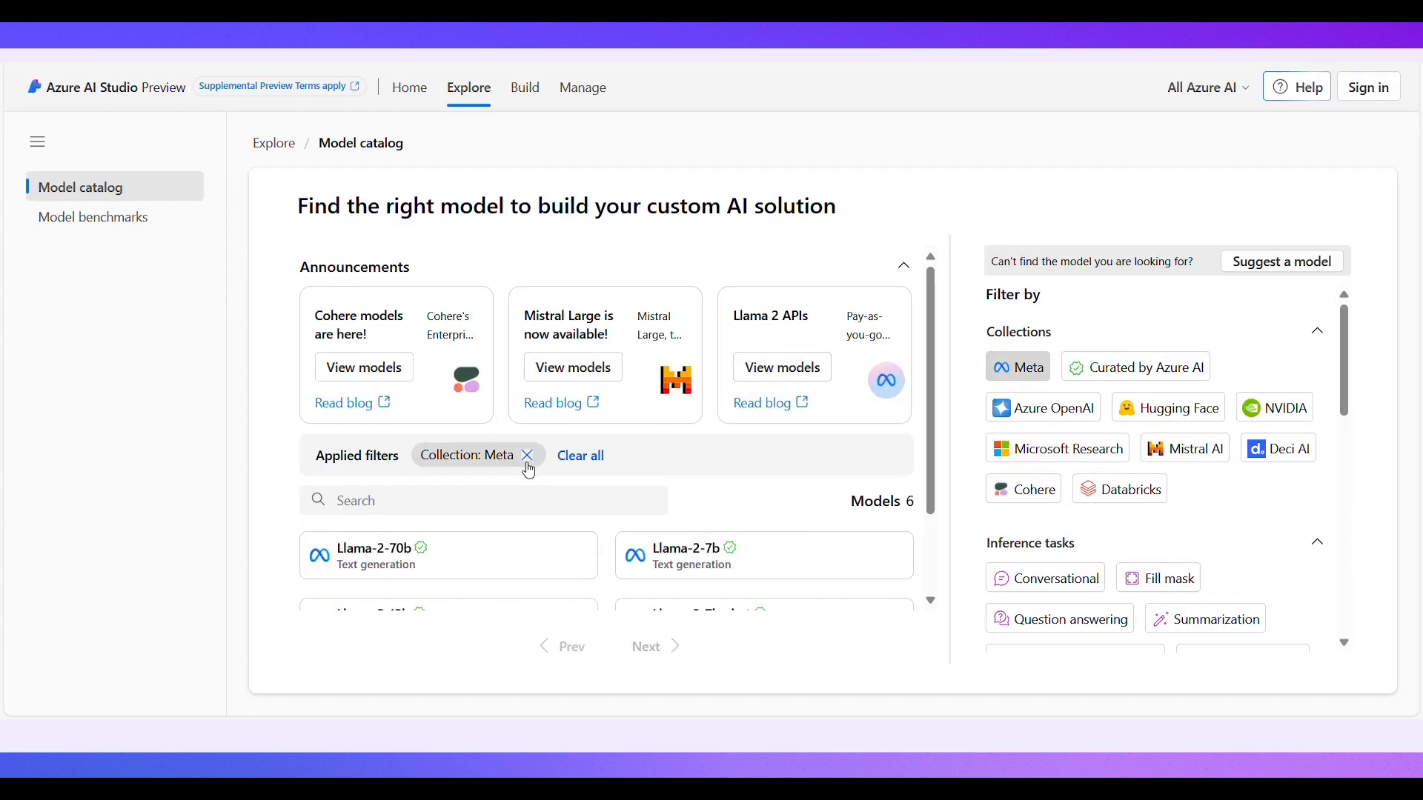
left_click(528, 455)
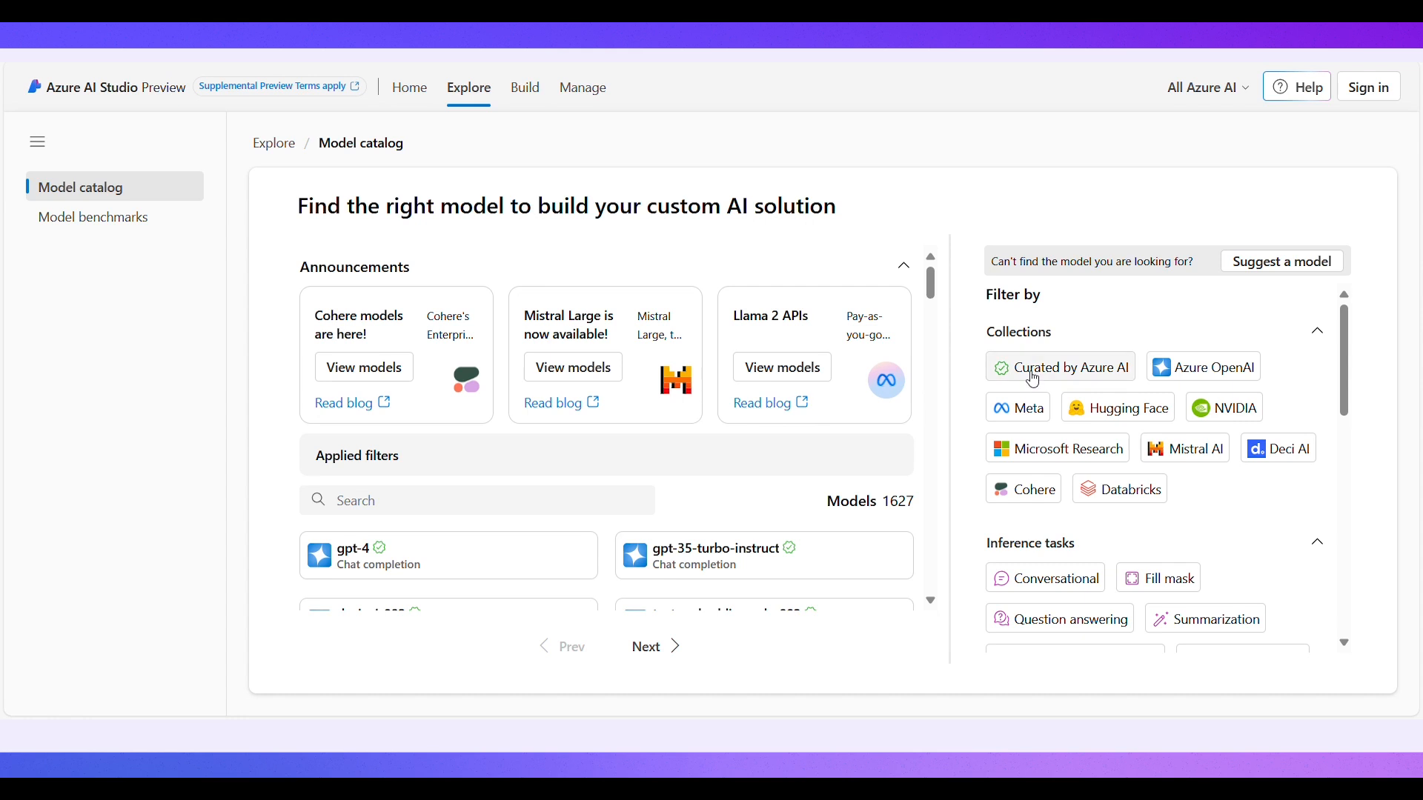
Step: Narrow the catalog to Curated by Azure AI, then to the Azure OpenAI collection
left_click(1060, 366)
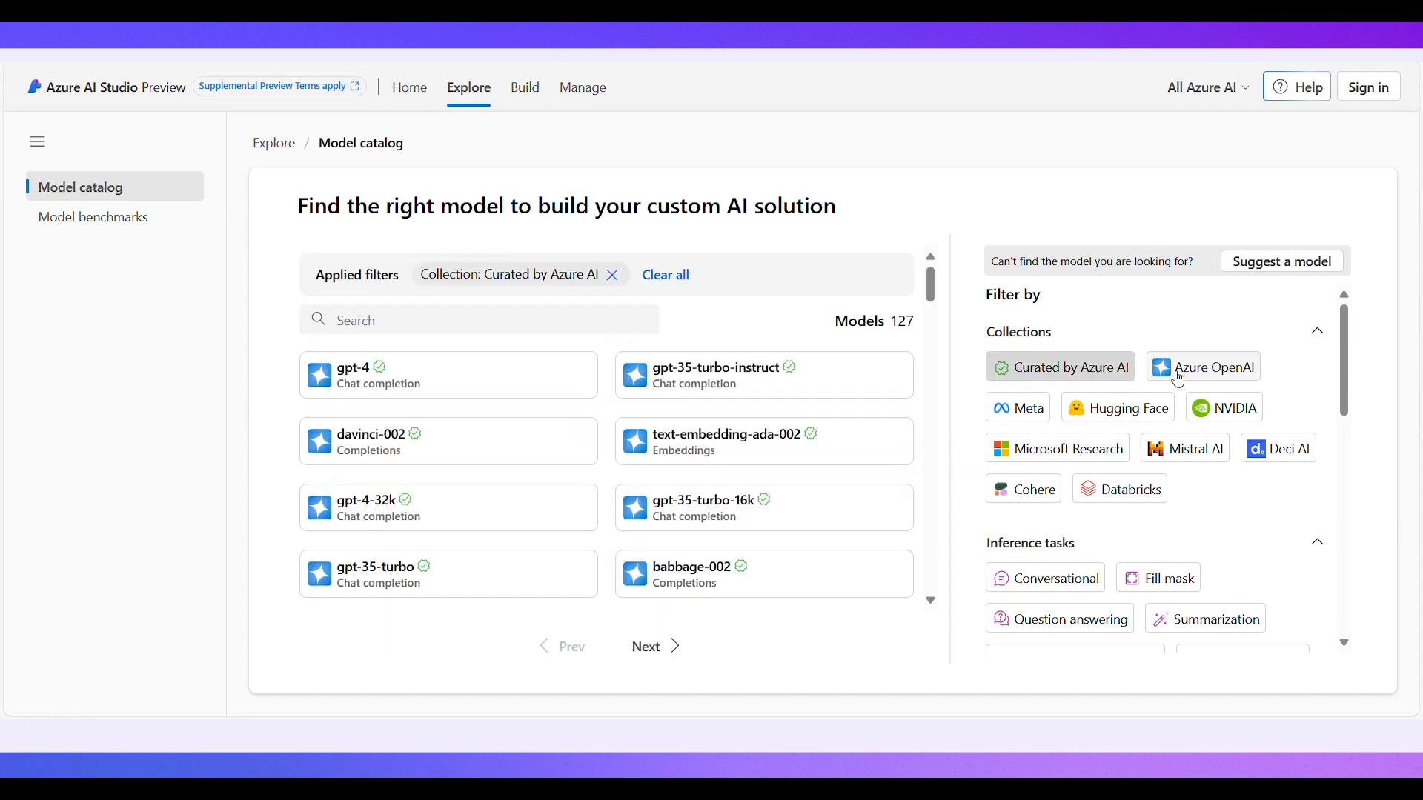
left_click(1213, 366)
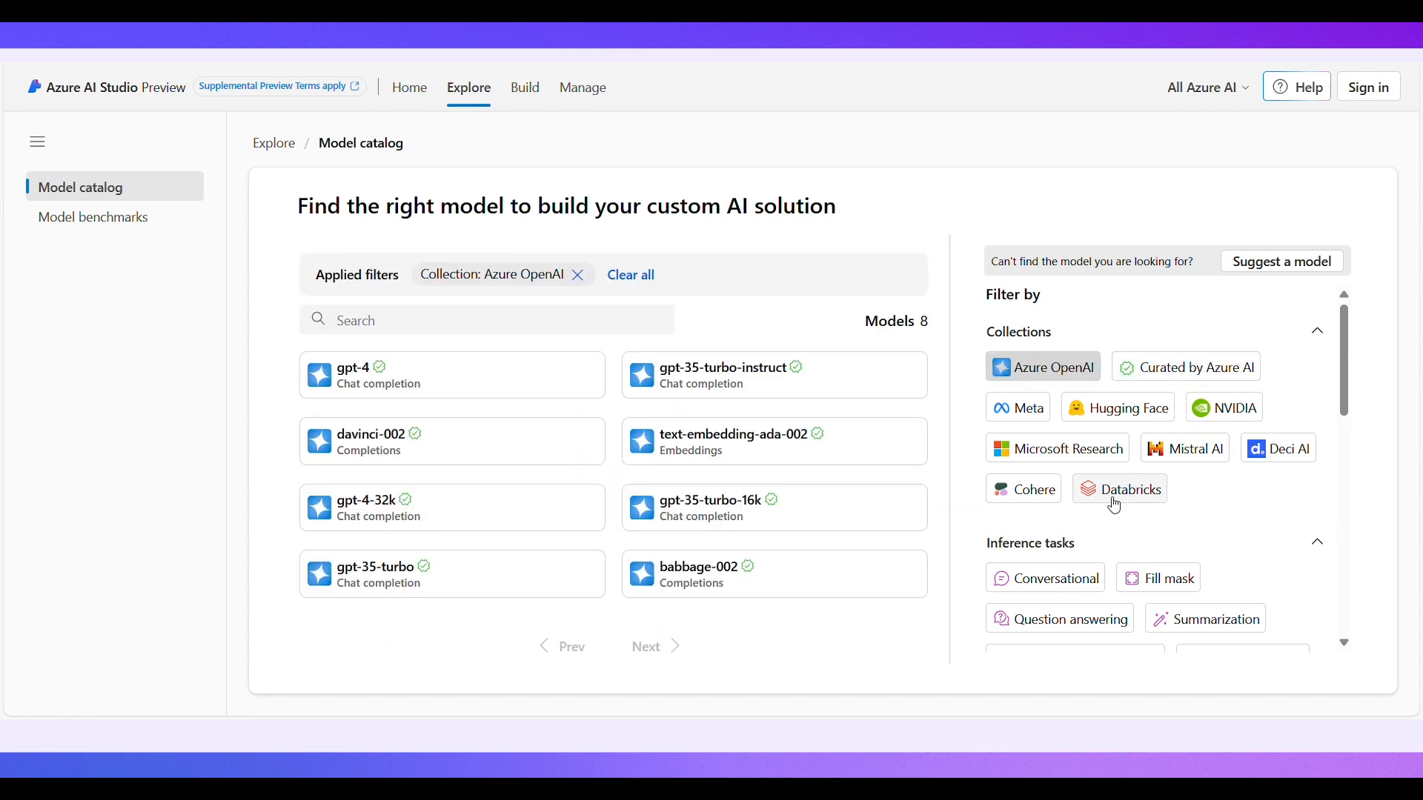
left_click(1130, 487)
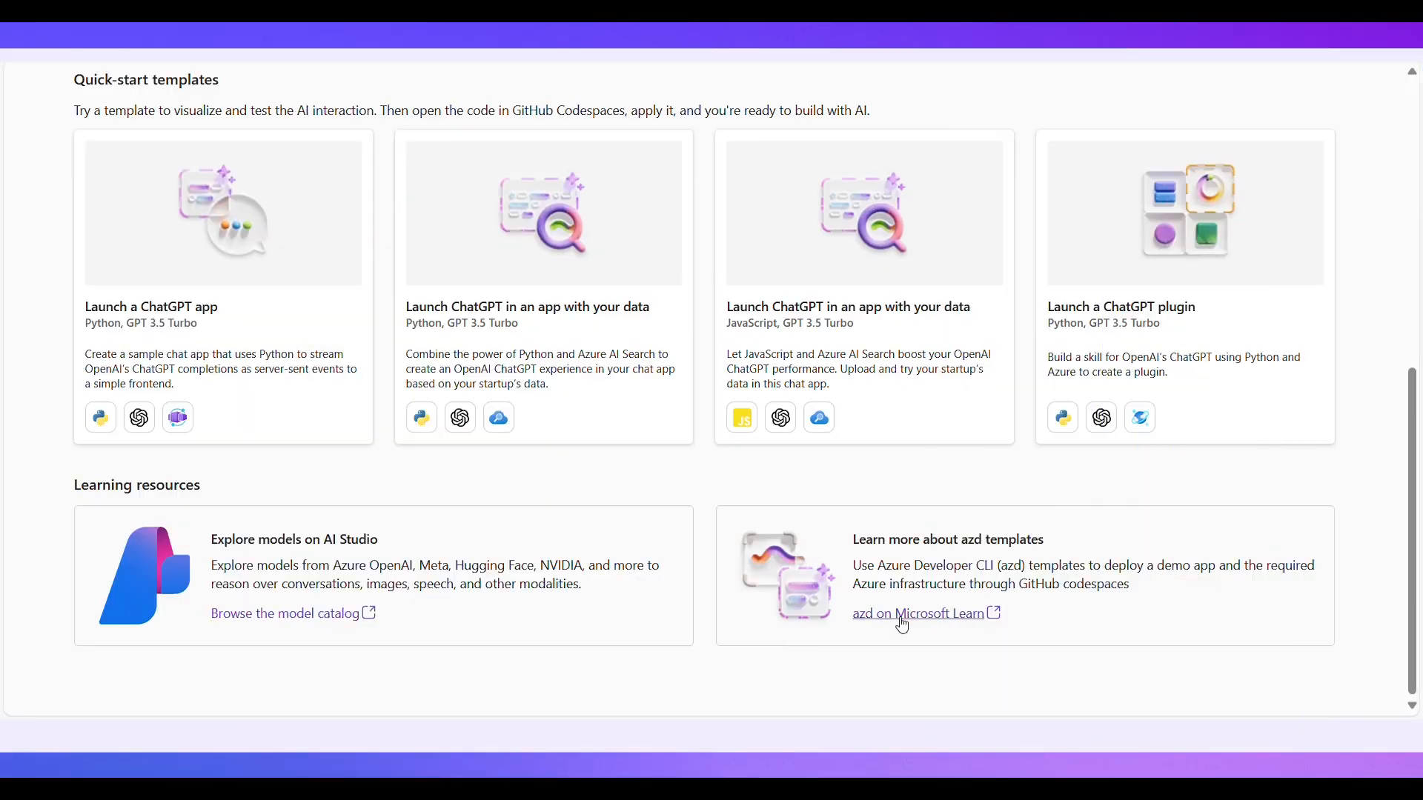
Step: Return to the Home dashboard and view the Help resources panel
left_click(918, 614)
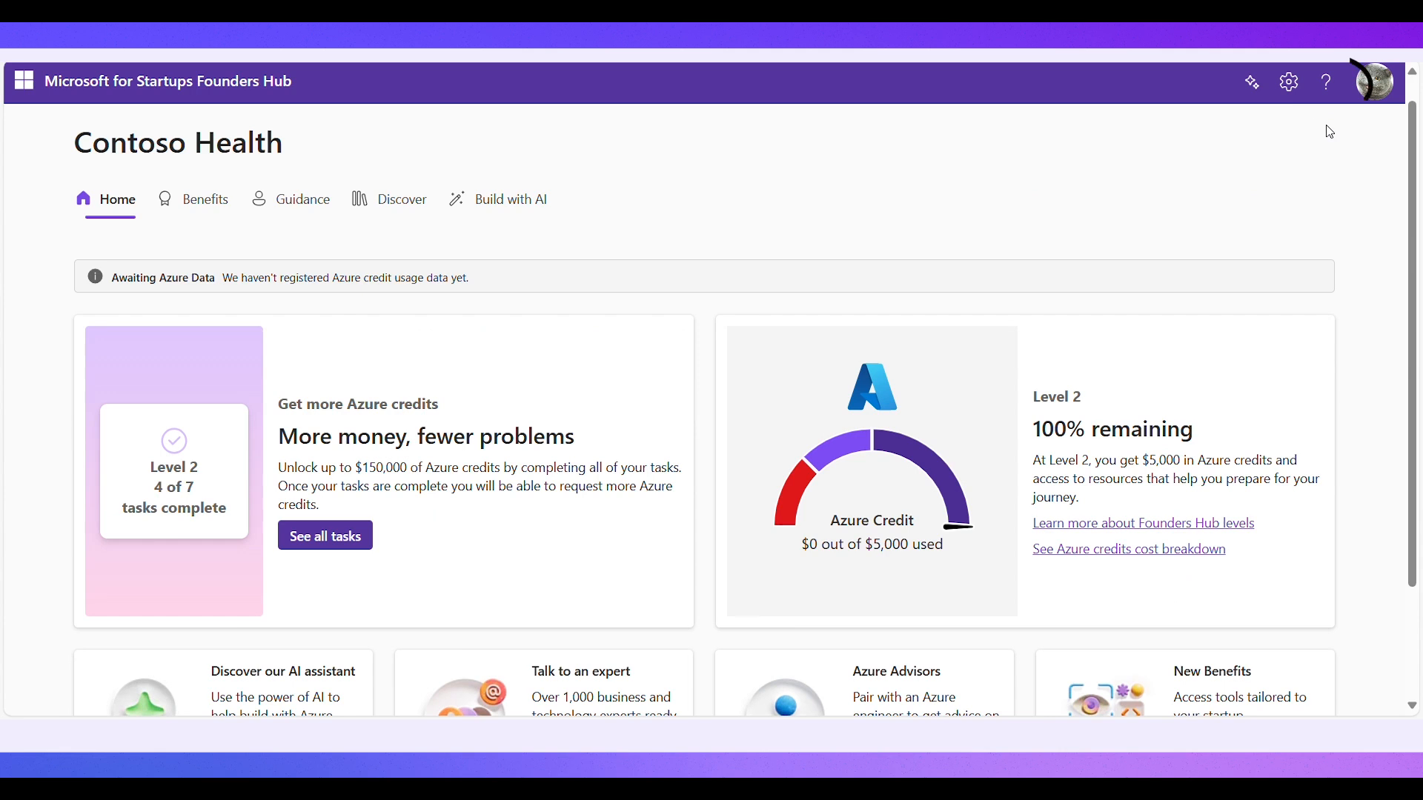
left_click(1323, 82)
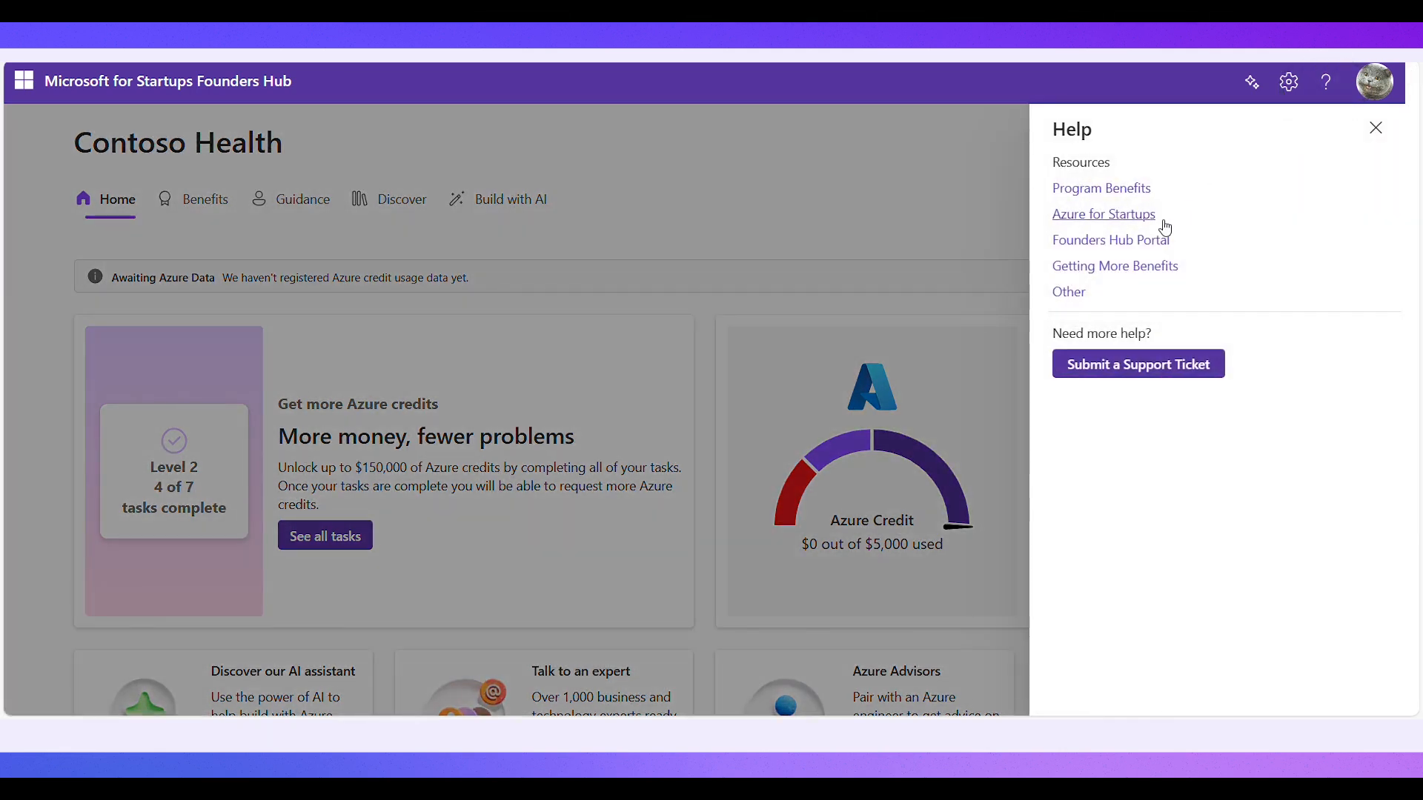
left_click(1103, 214)
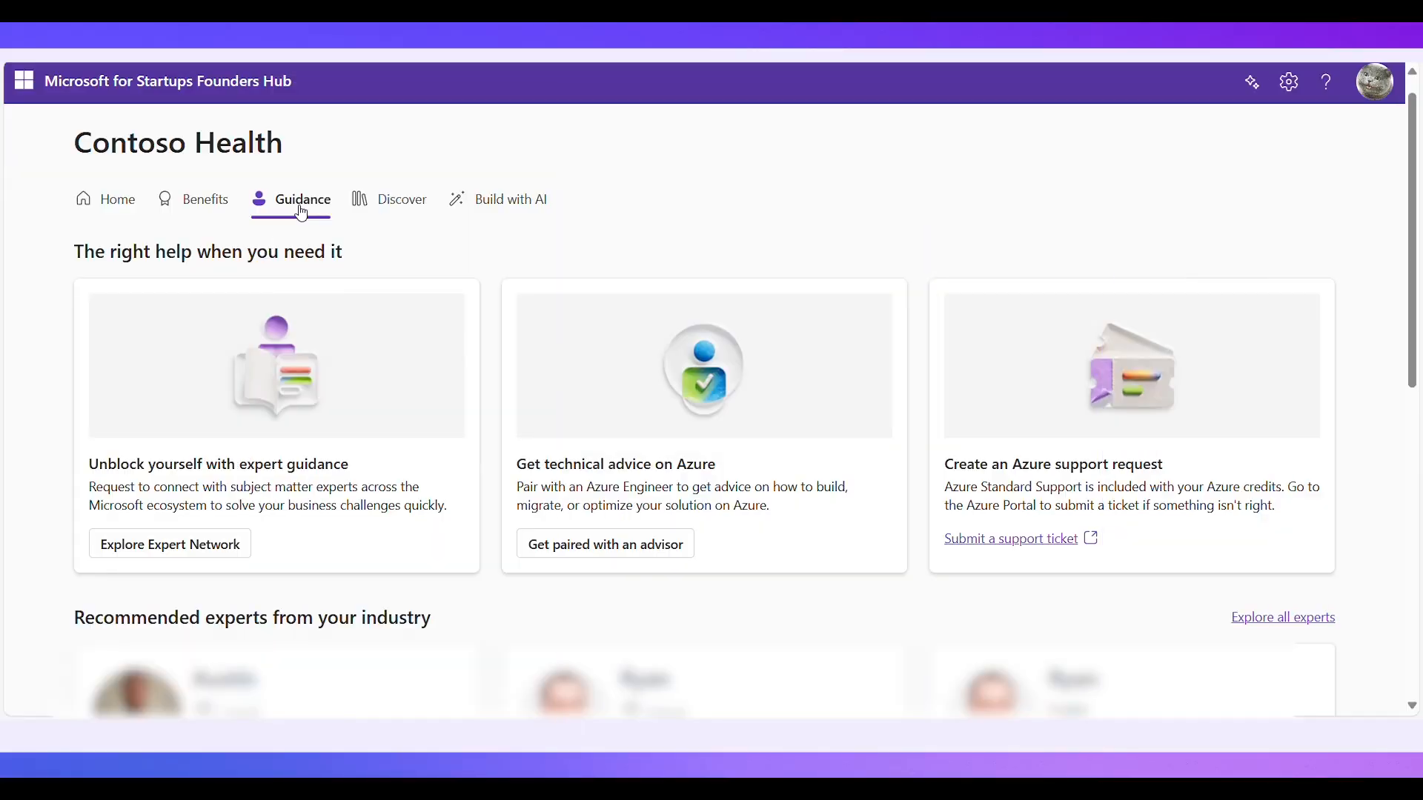
mouse_move(662, 533)
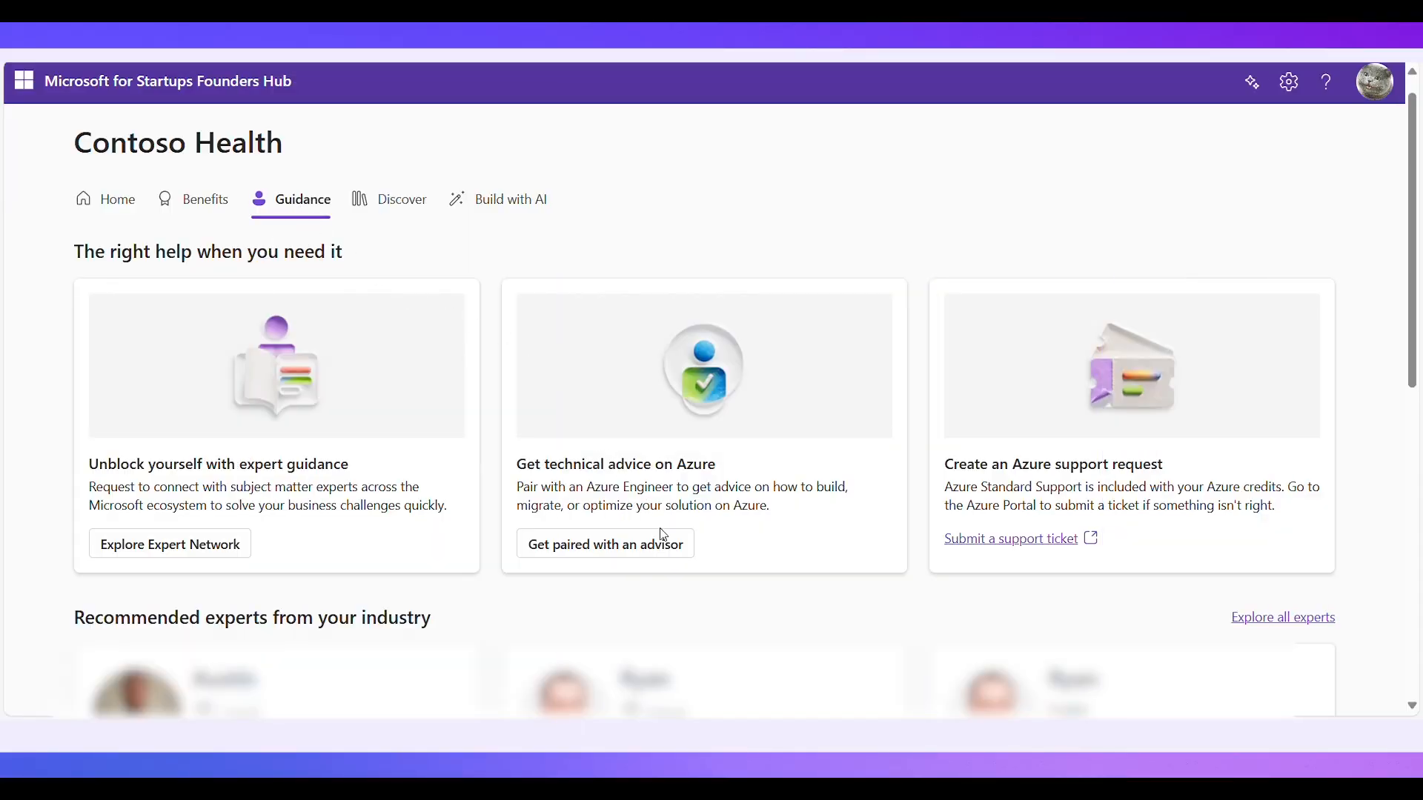
Step: Review the Azure advisor pairing form, cancel it, and go to submit a support ticket
left_click(604, 544)
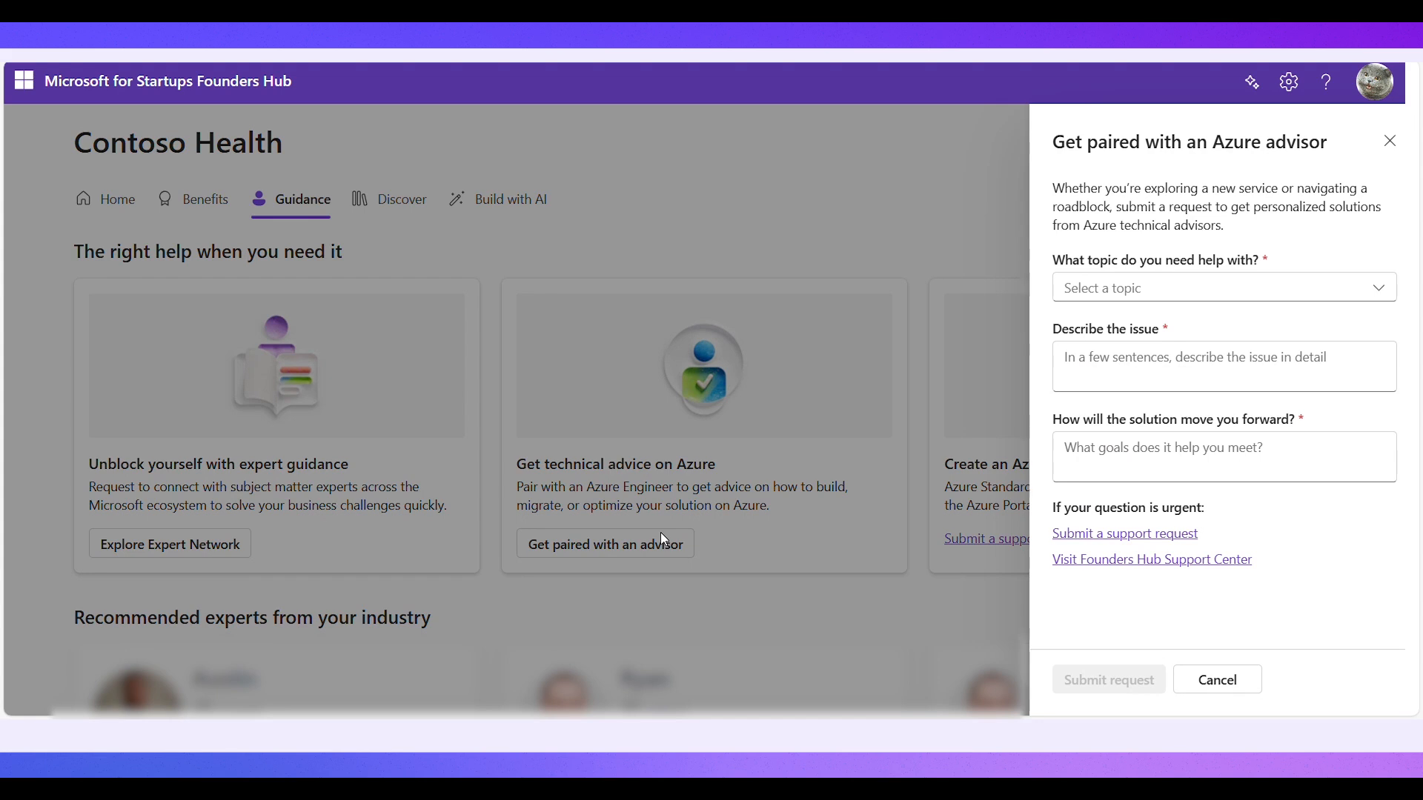
mouse_move(1202, 685)
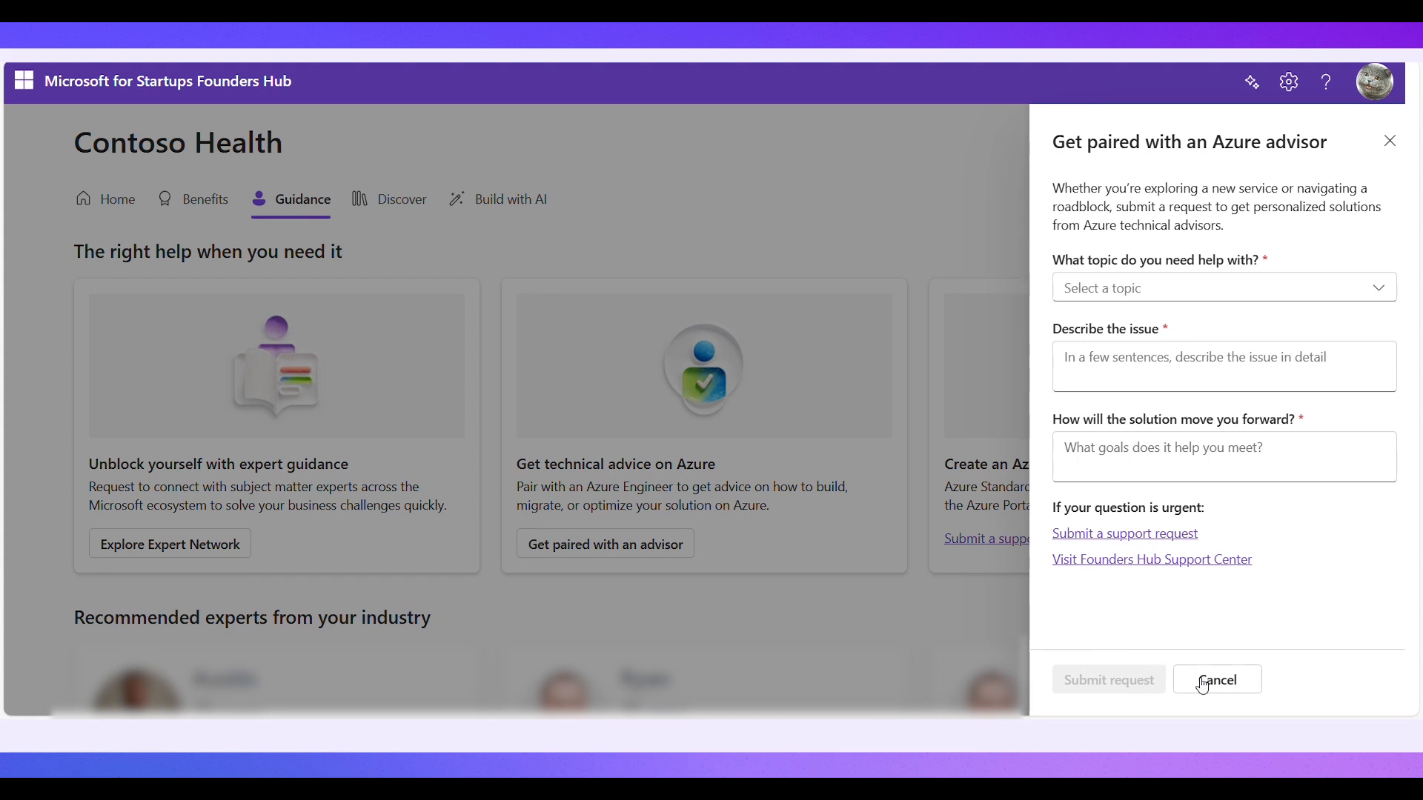
left_click(1217, 679)
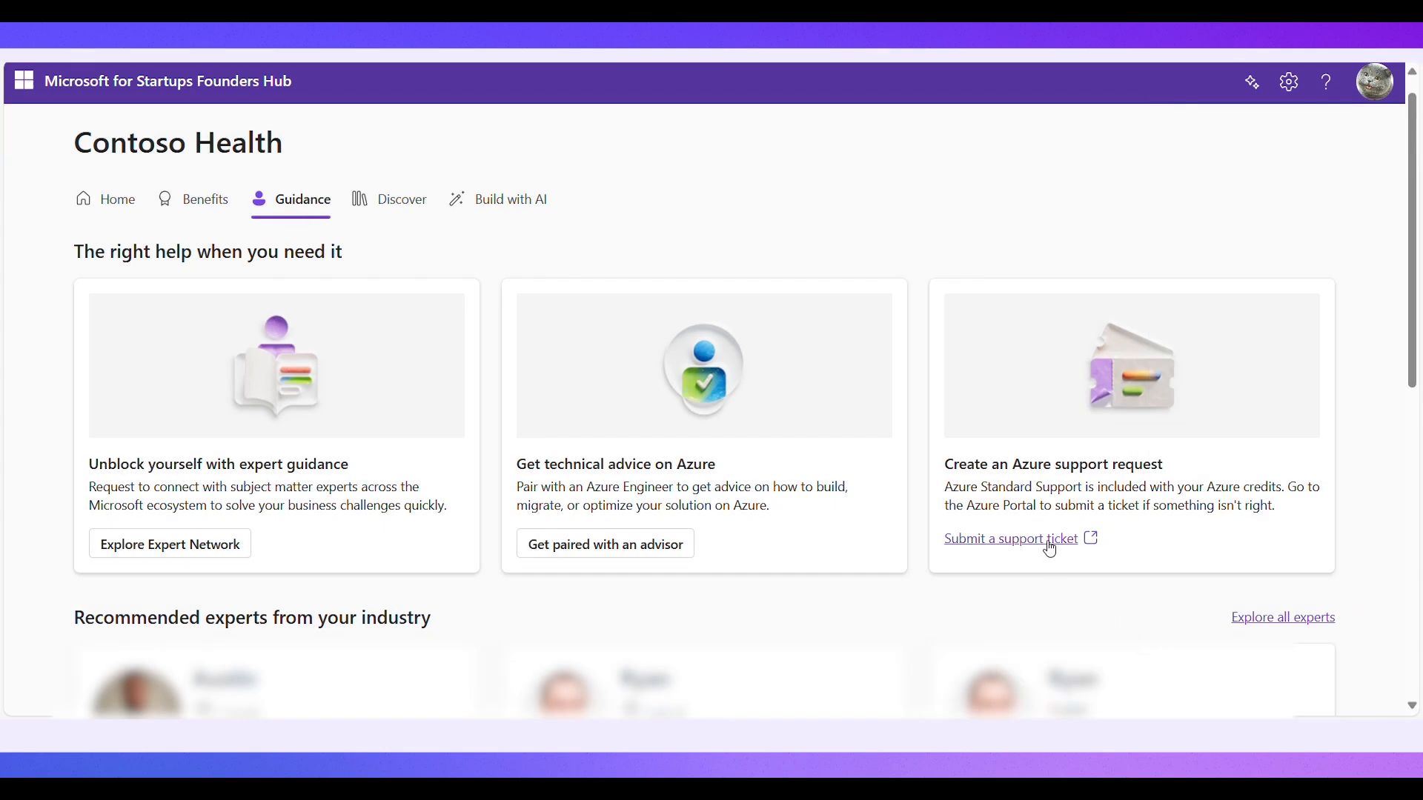
left_click(1009, 538)
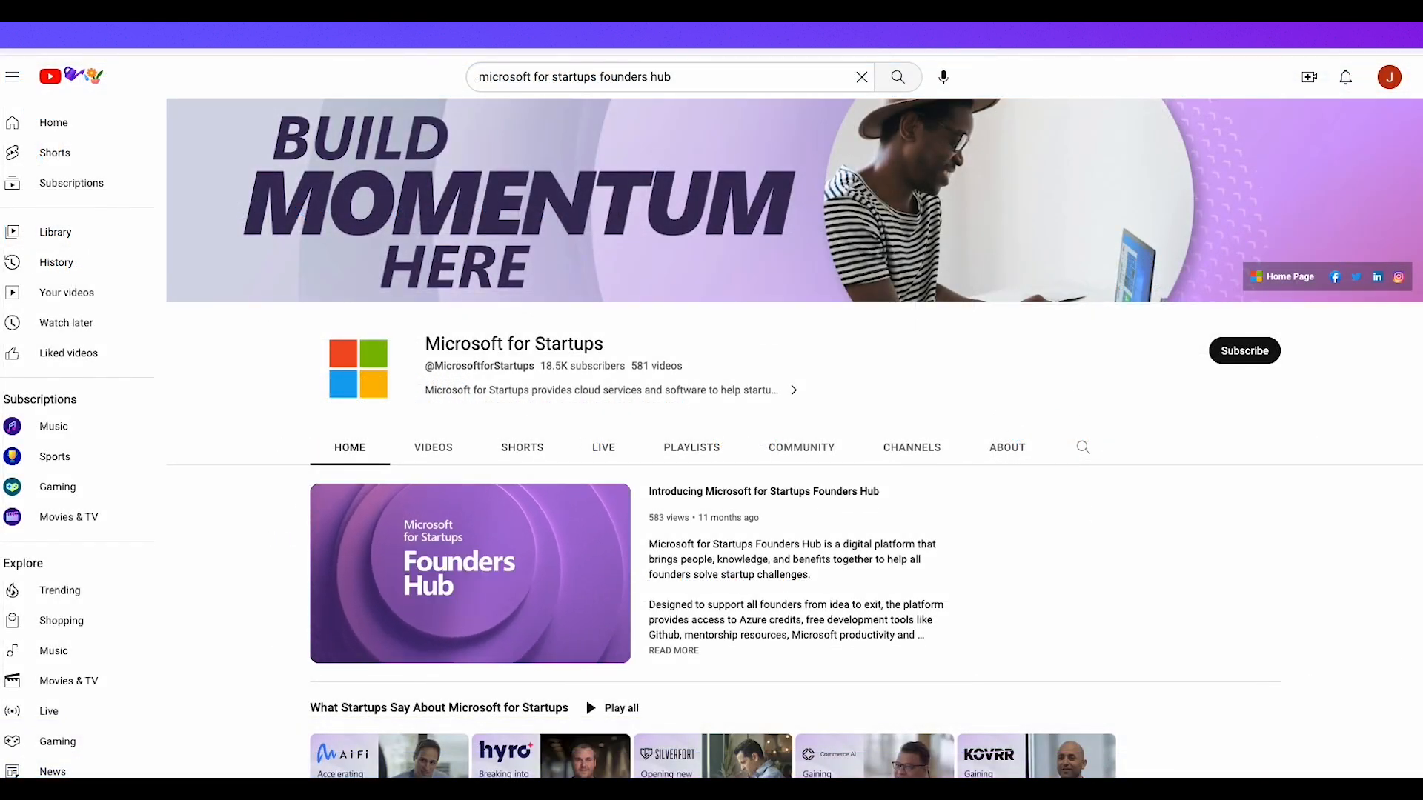
mouse_move(470, 573)
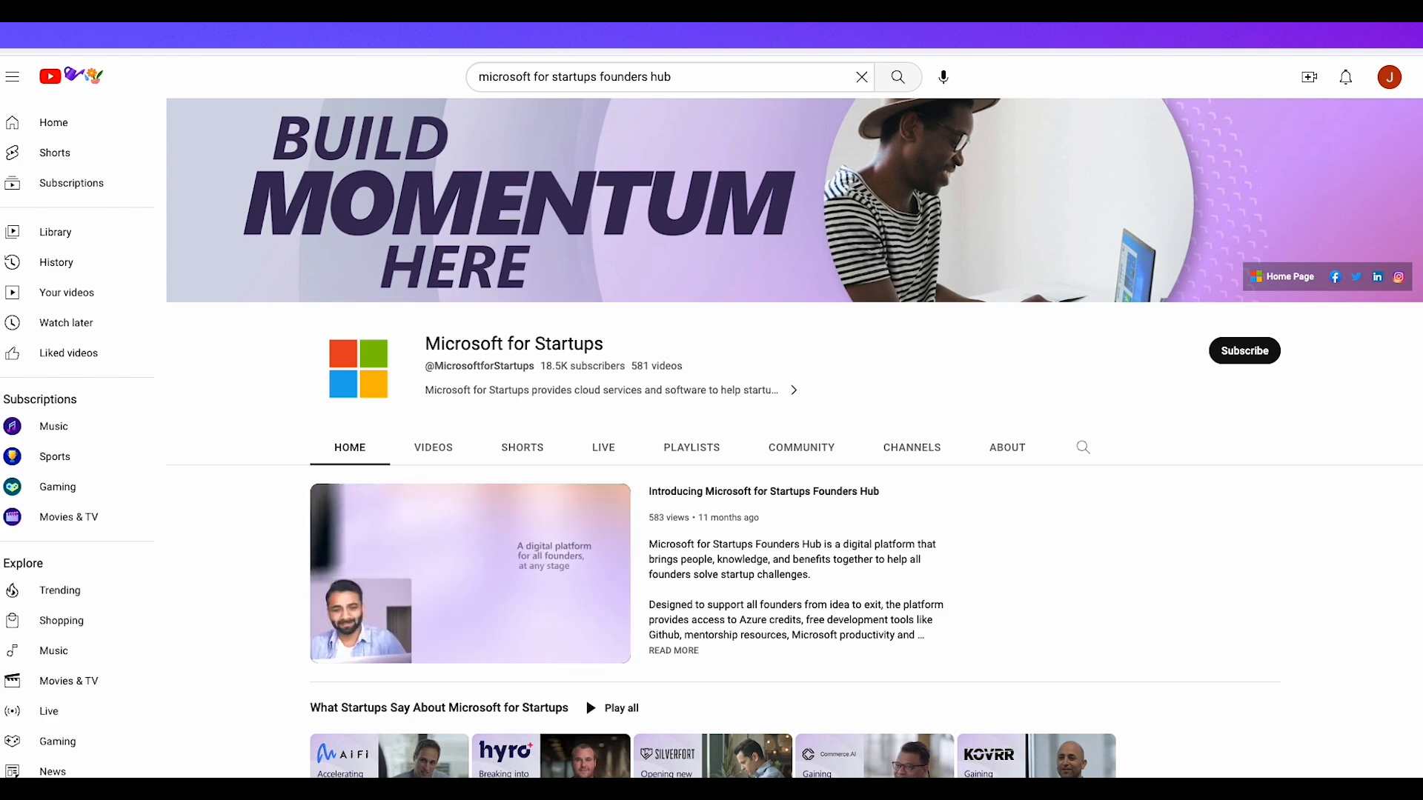